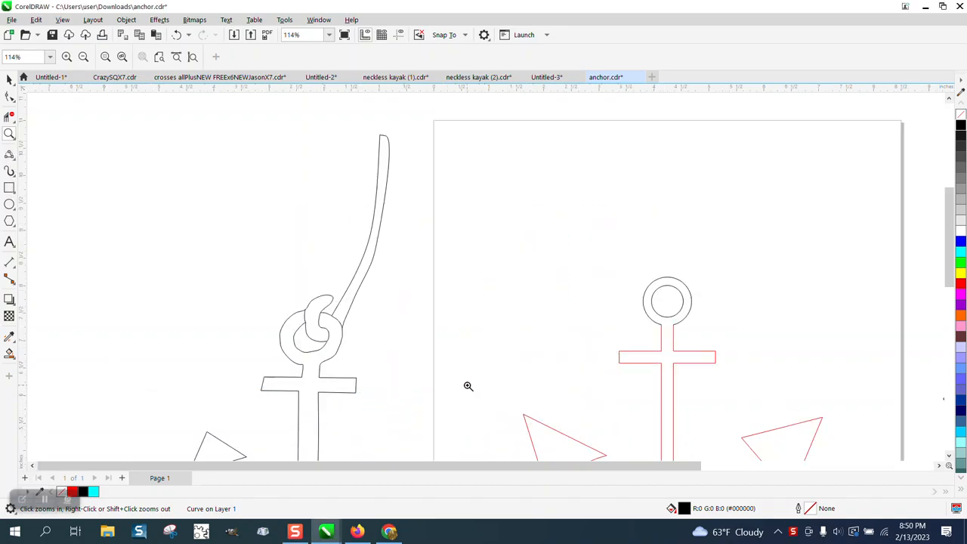
mouse_move(387, 187)
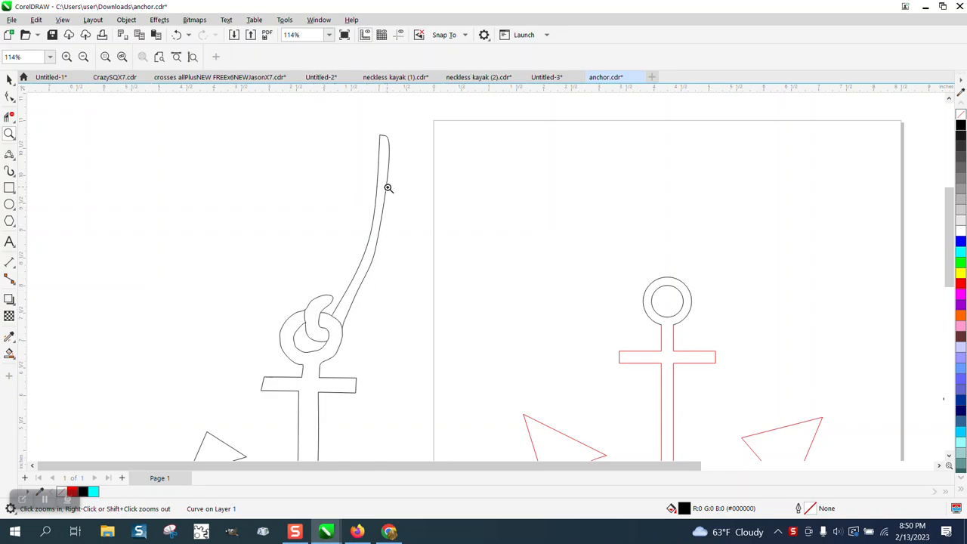
mouse_move(314, 324)
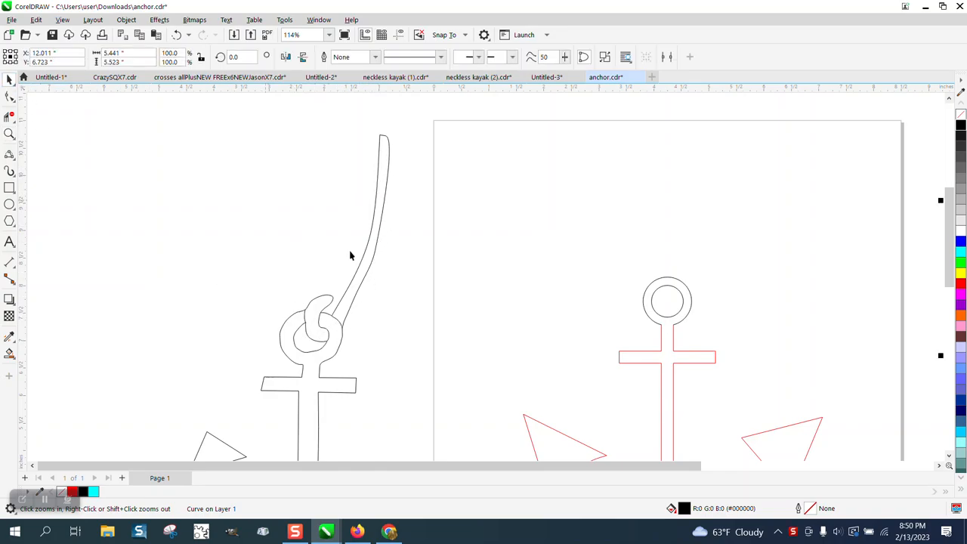
Step: Select the solid black anchor and give it no fill with a hairline outline
left_click(372, 254)
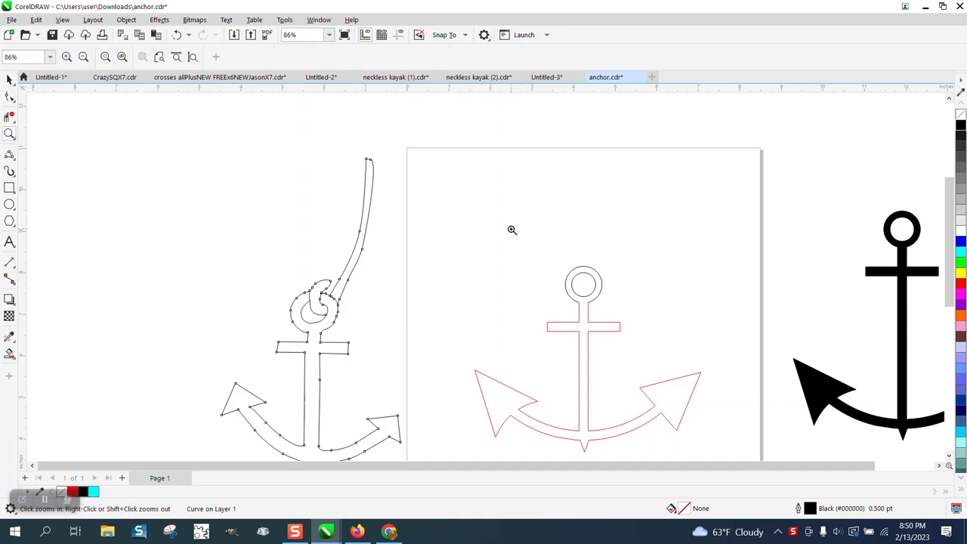
scroll("down", 3)
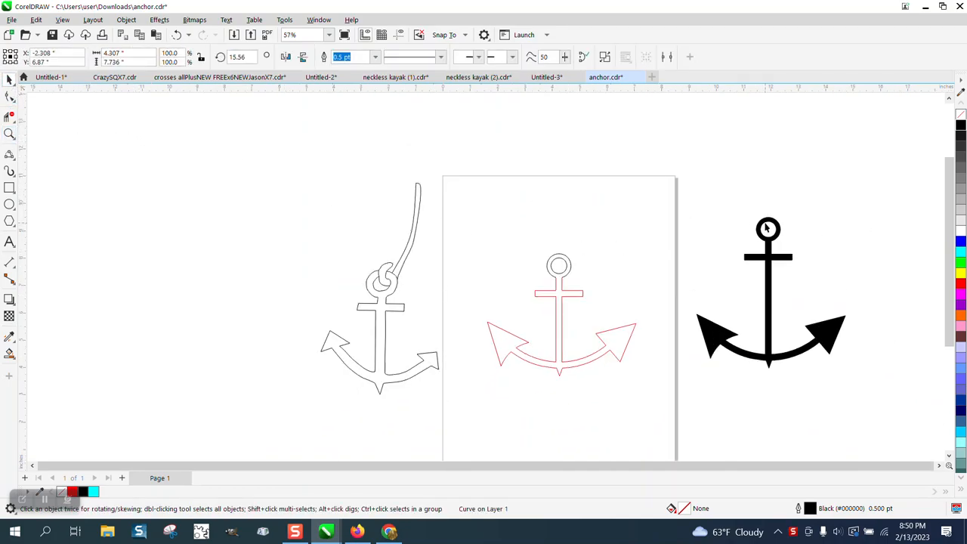
left_click(769, 294)
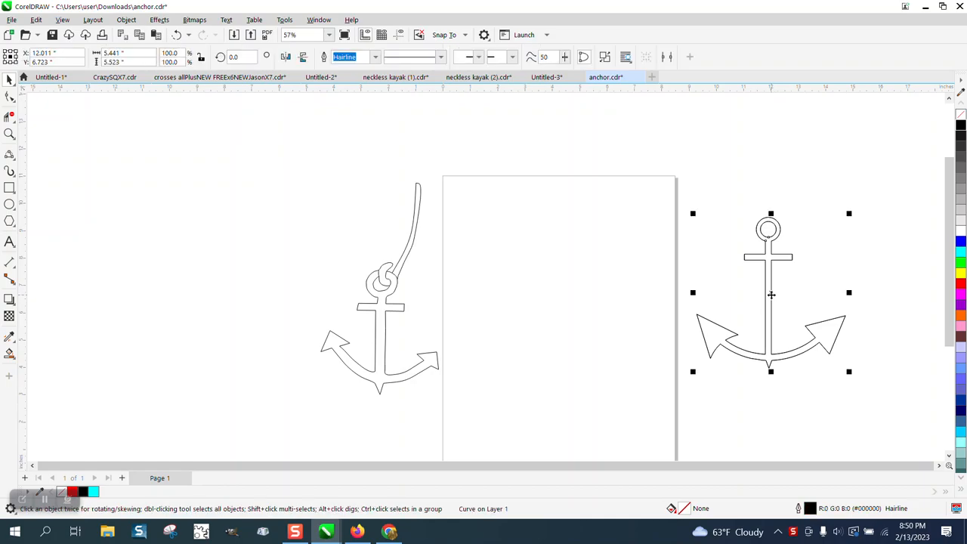
left_click_drag(769, 293, 557, 326)
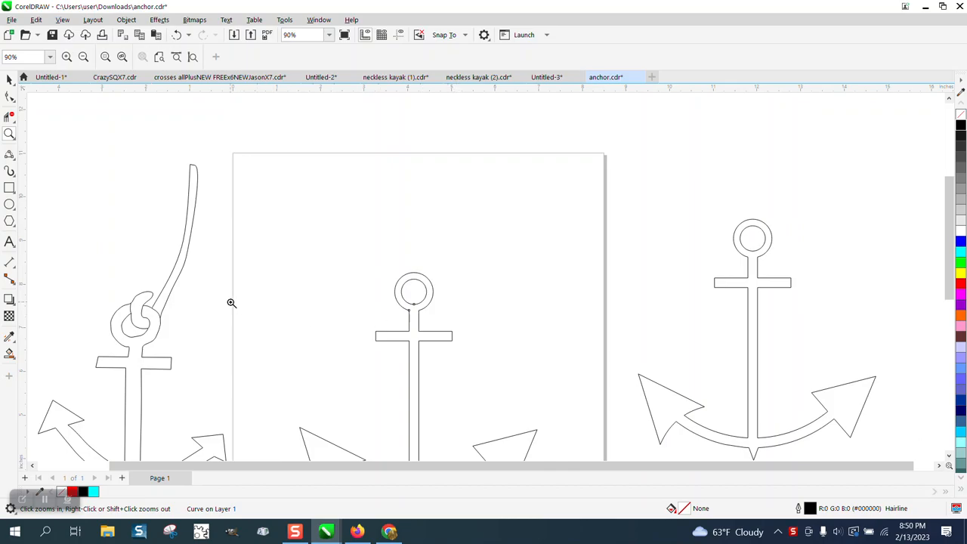
Step: Sketch a freehand rope line rising from the middle anchor's ring
left_click(10, 155)
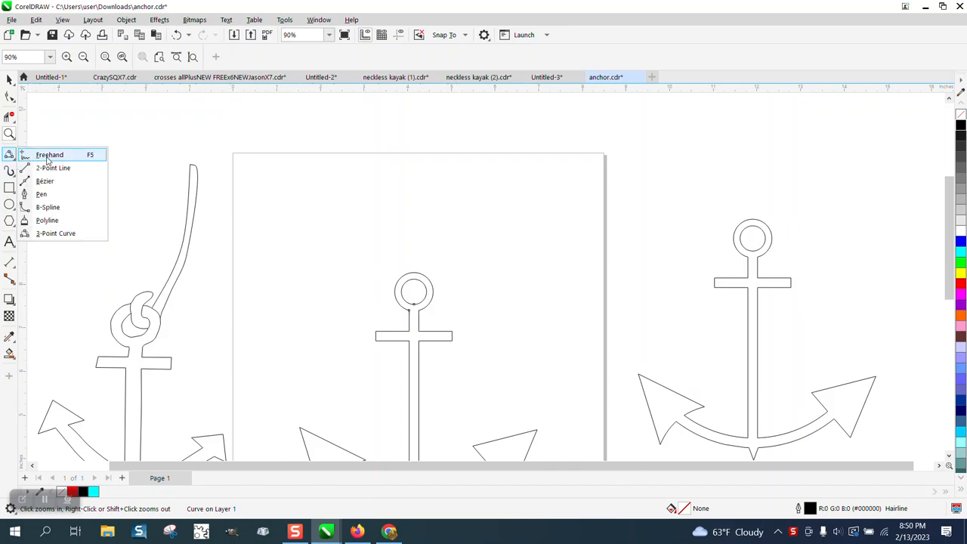
left_click(49, 154)
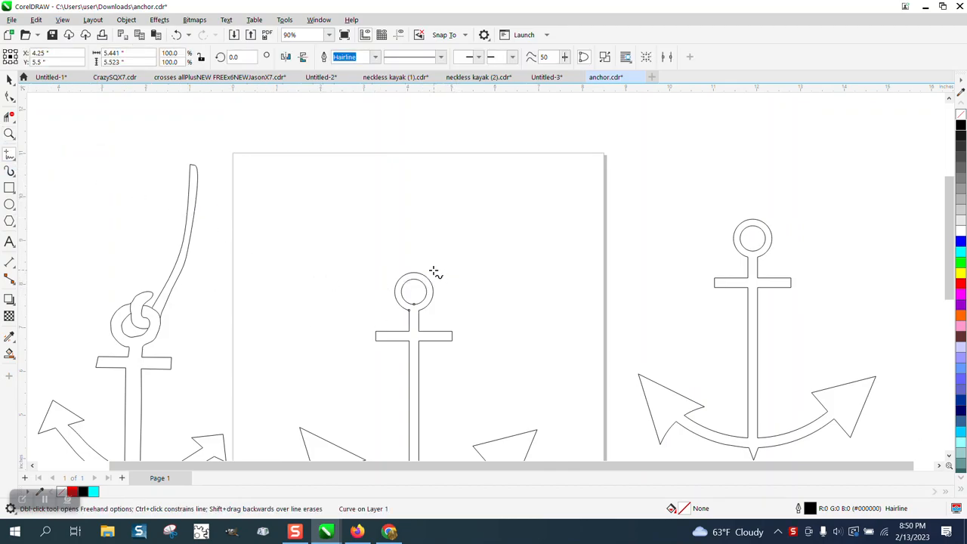
mouse_move(429, 271)
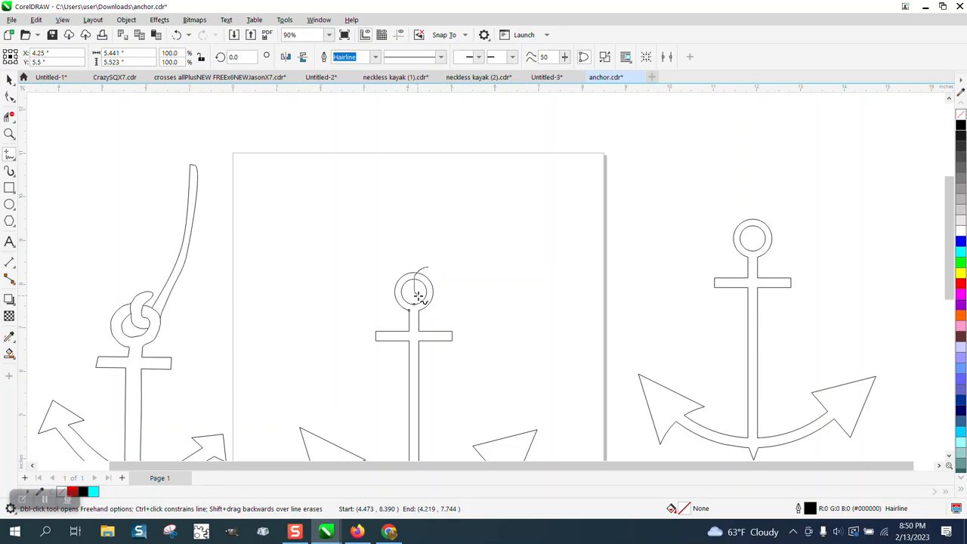
left_click_drag(417, 295, 475, 205)
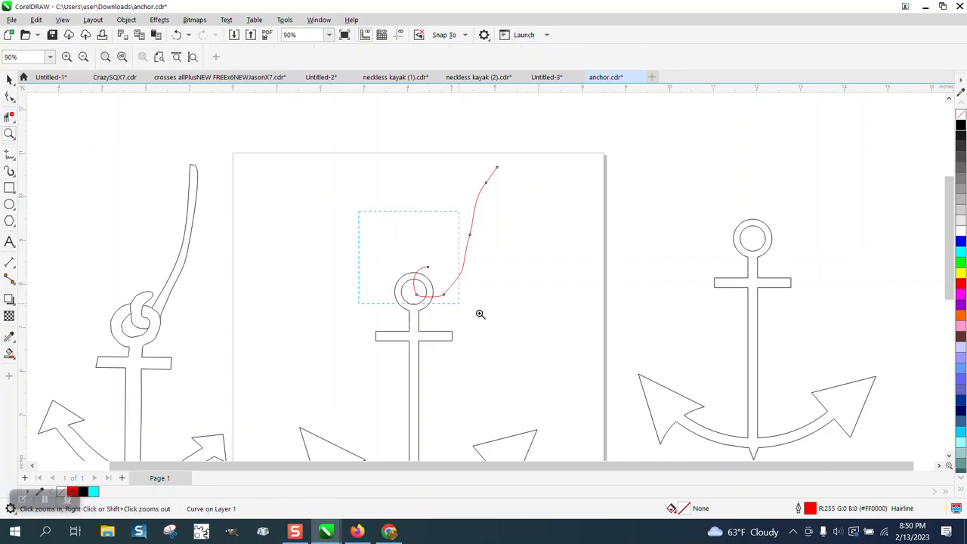
Step: Brush the Smooth tool along the rope loop near the ring to even its bend
left_click(9, 97)
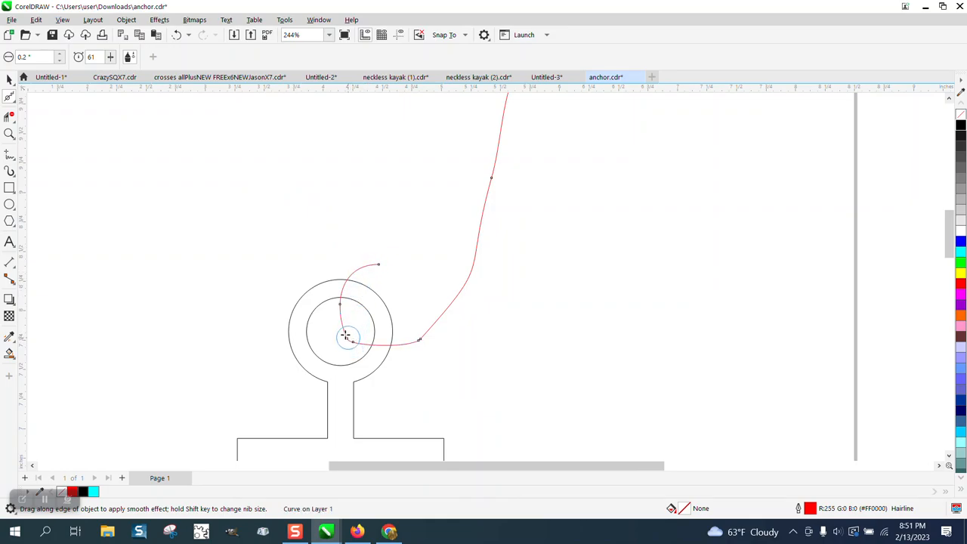
left_click_drag(344, 335, 482, 224)
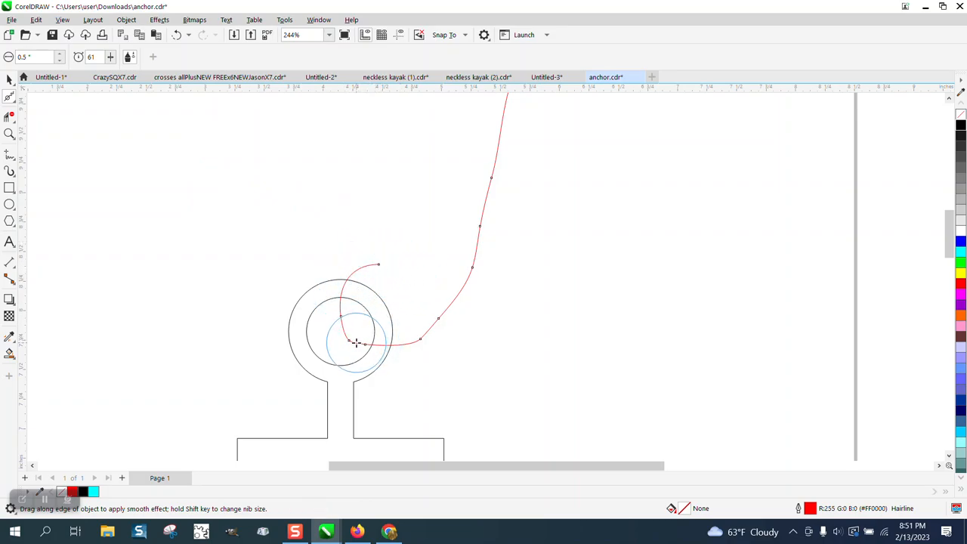
left_click_drag(355, 341, 447, 318)
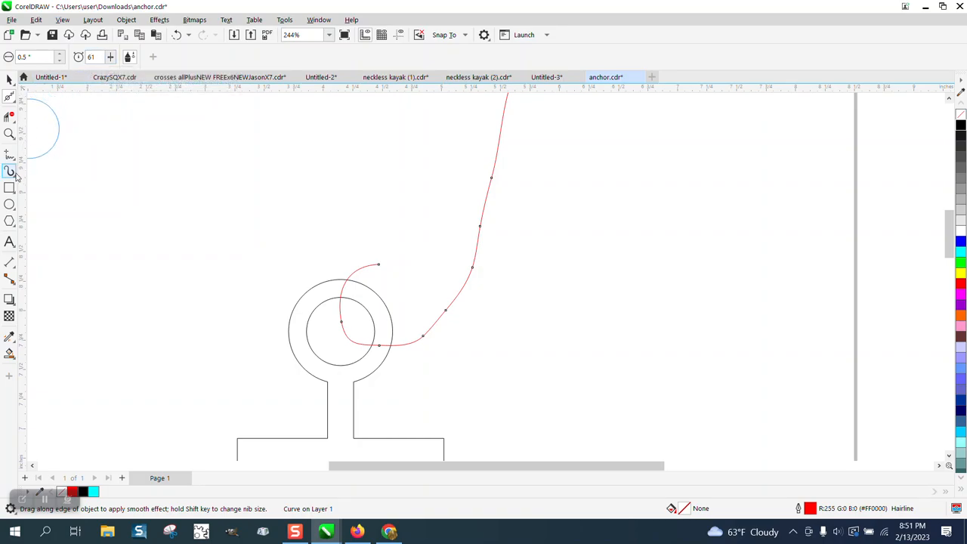
left_click(9, 158)
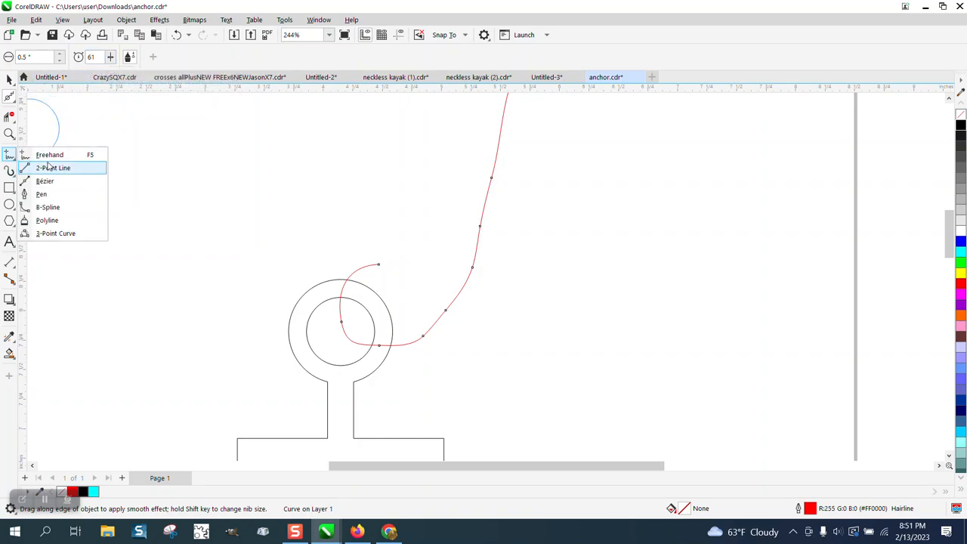
left_click(48, 154)
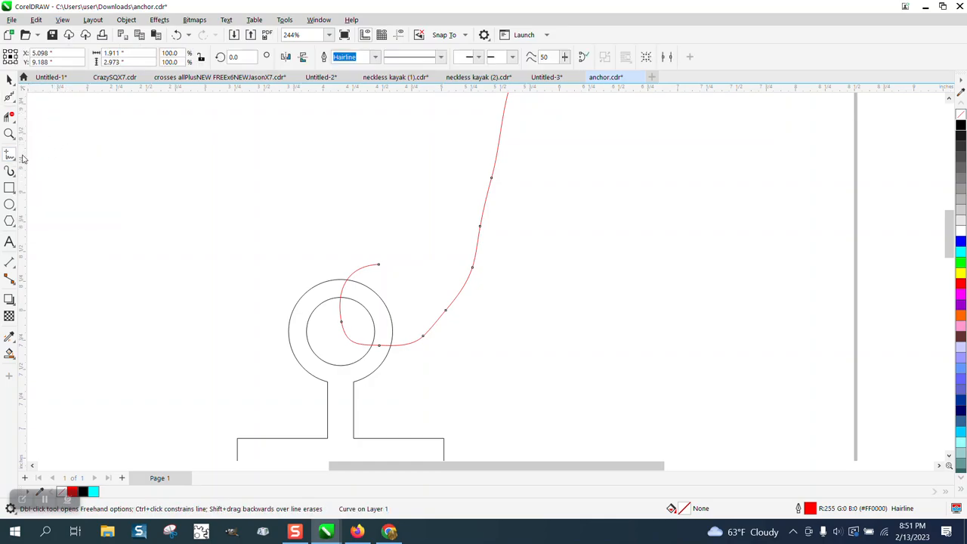
mouse_move(214, 97)
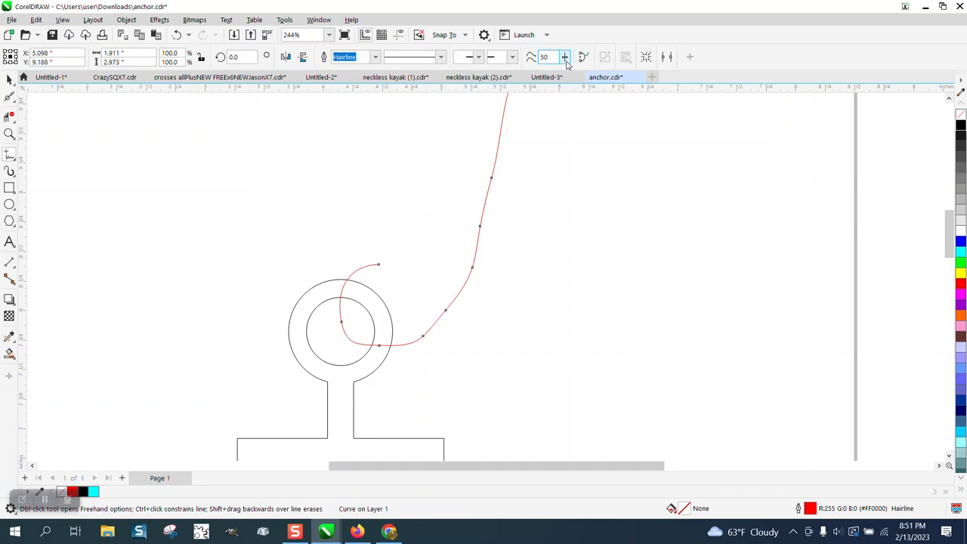
mouse_move(556, 61)
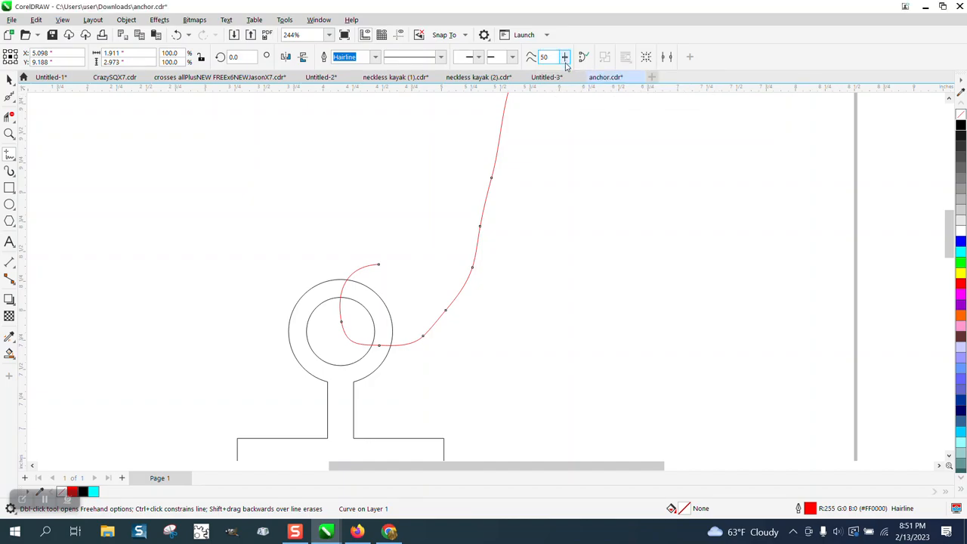
left_click(564, 52)
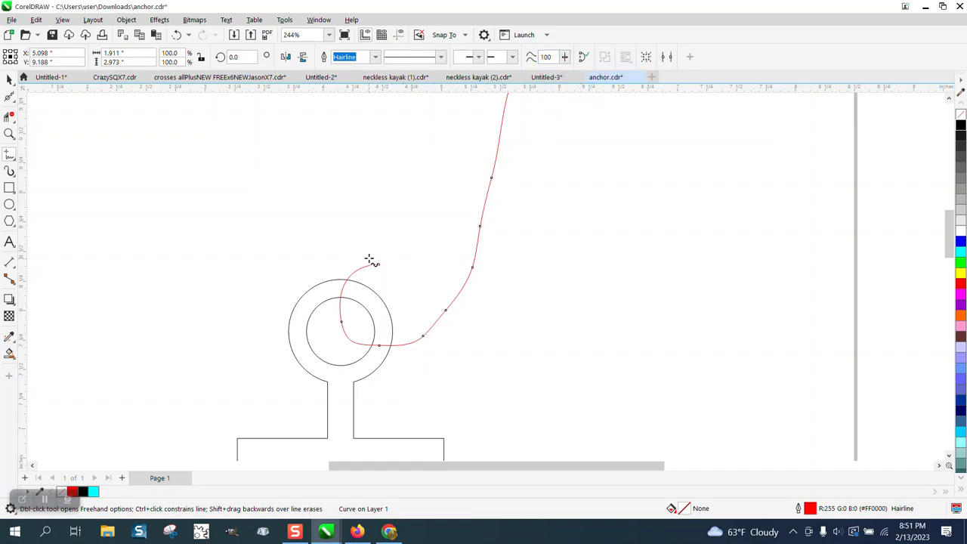
left_click_drag(368, 260, 460, 317)
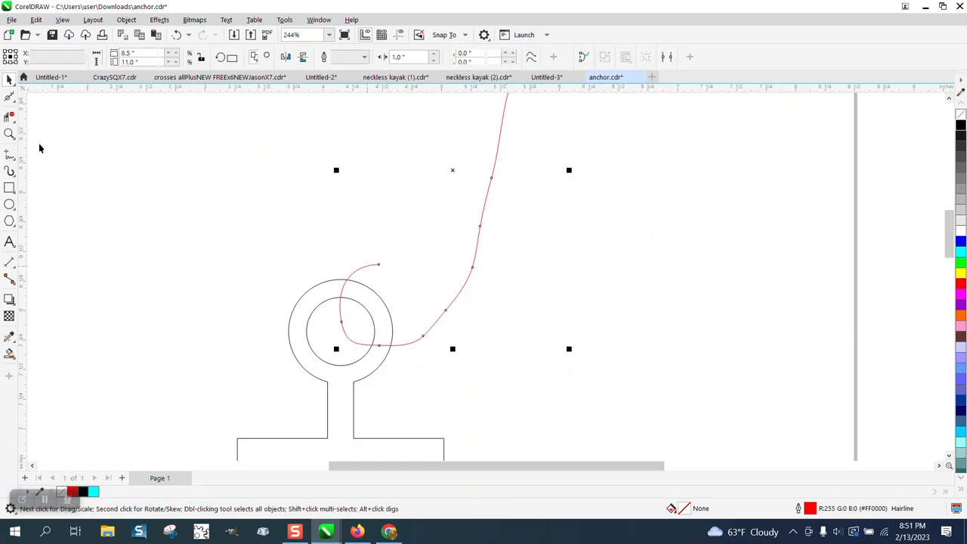
Step: Use the Shape tool to edit a rope node near the anchor ring
left_click(11, 97)
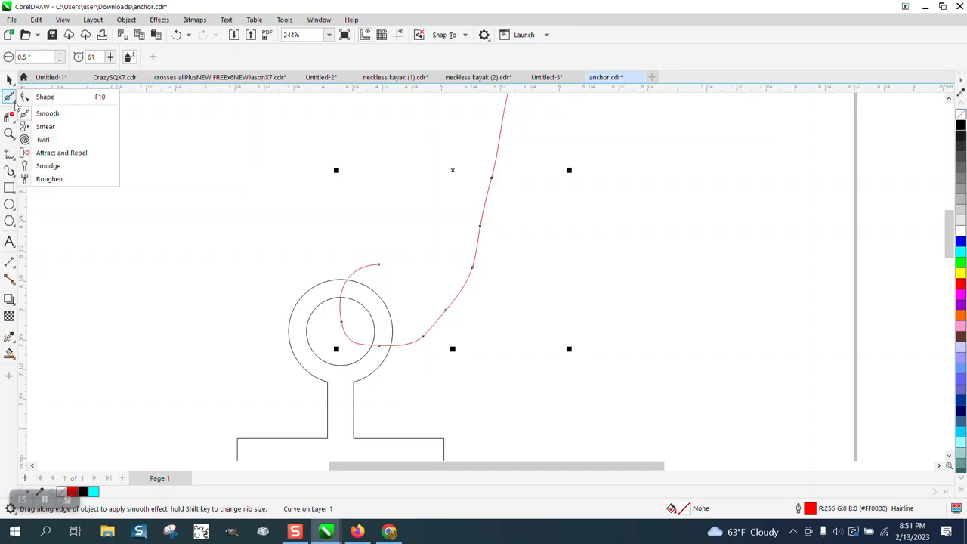
mouse_move(46, 97)
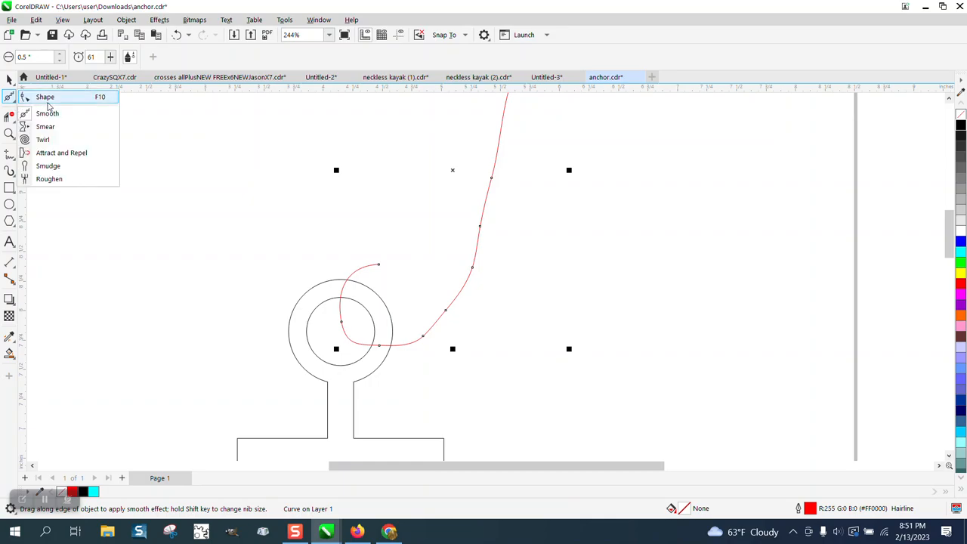
left_click(46, 97)
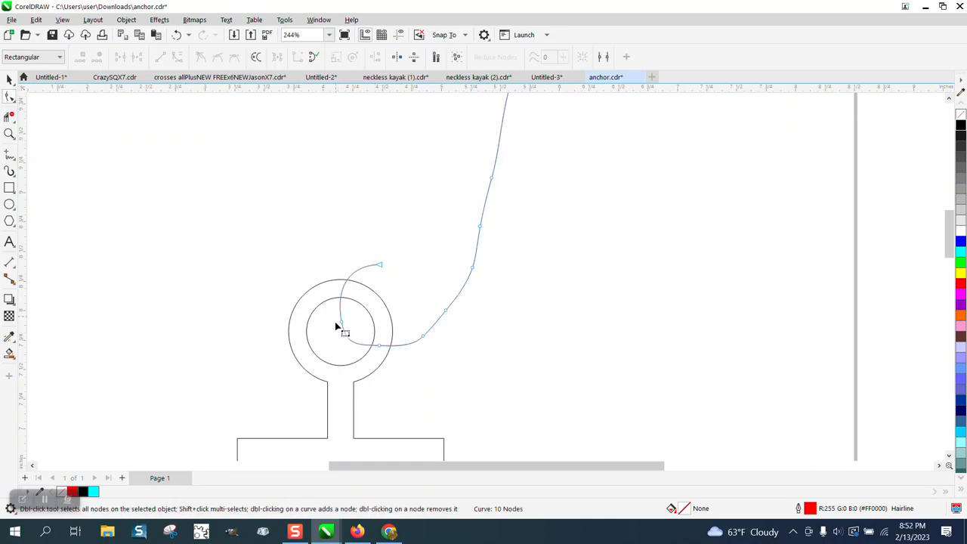
double_click(340, 318)
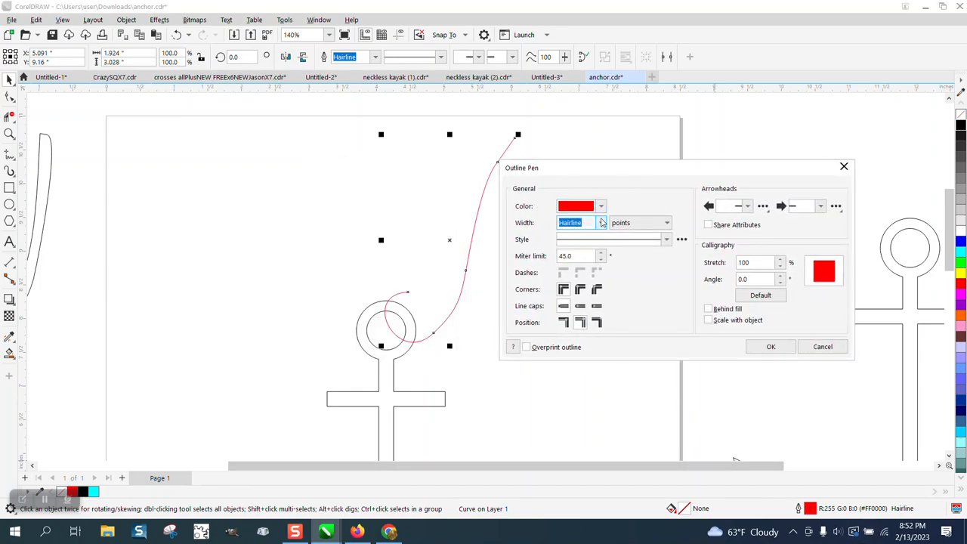
Step: Give the rope curve a black 6 pt outline with a new line-end style and apply it
left_click(601, 222)
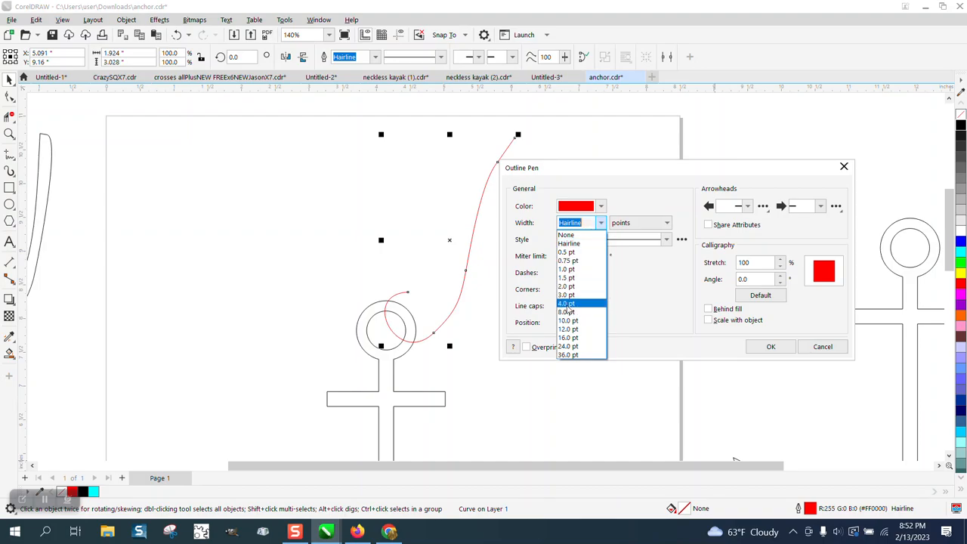
left_click(565, 302)
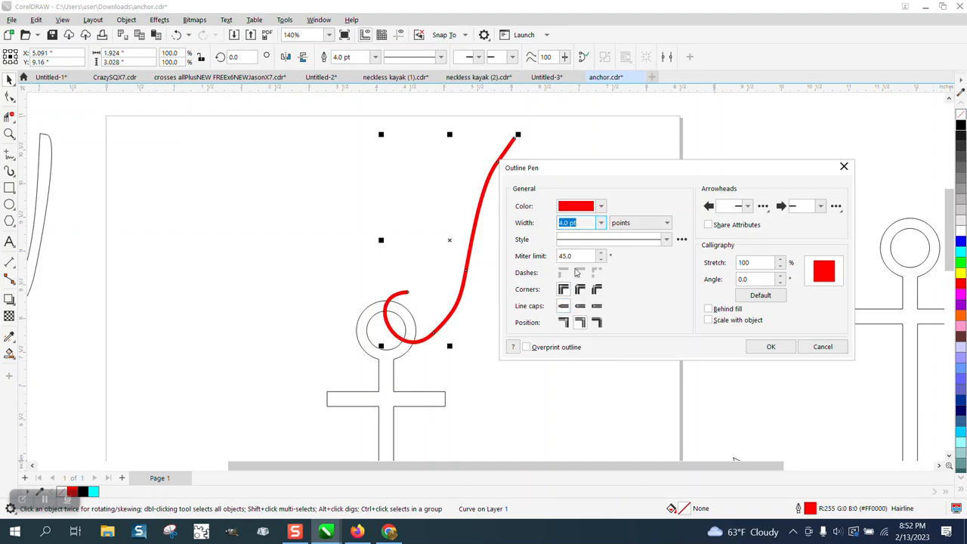
left_click(601, 206)
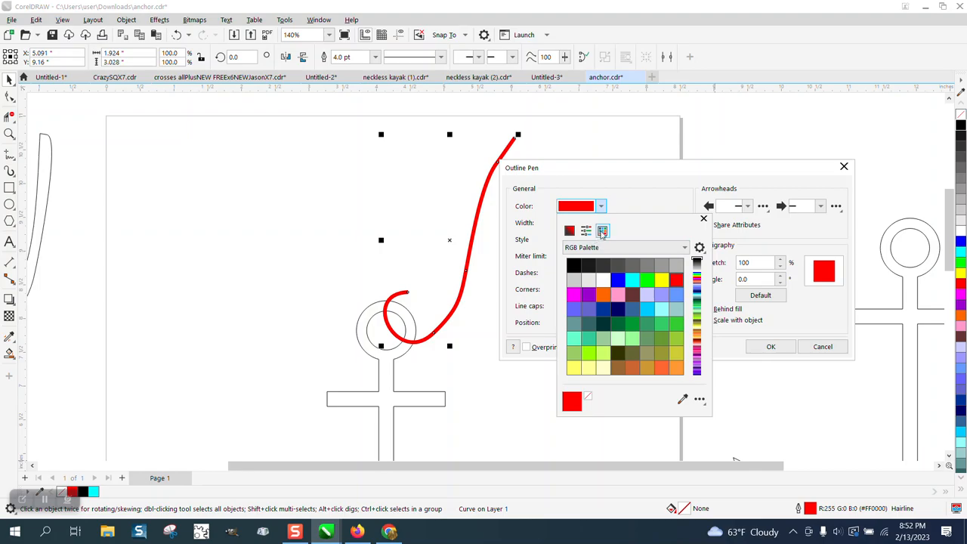
left_click(574, 264)
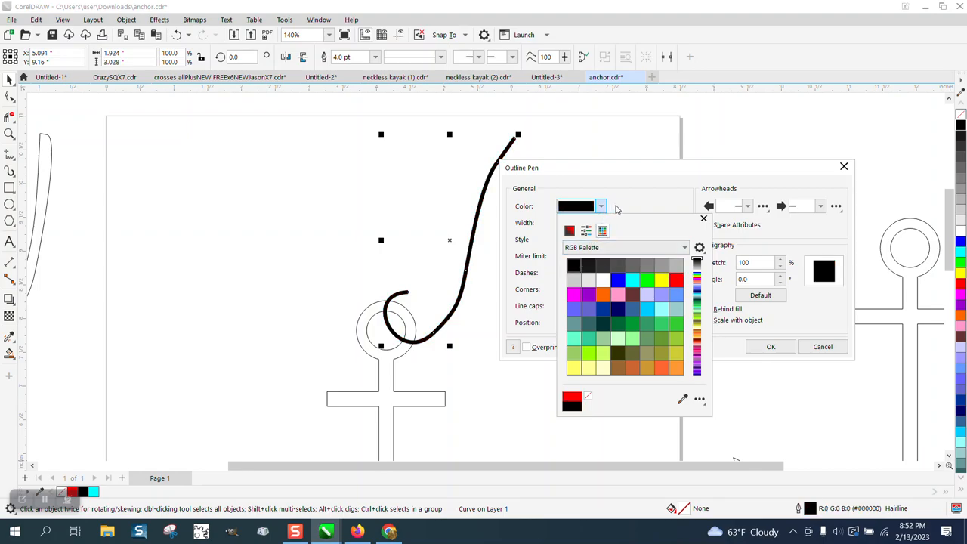
left_click(601, 205)
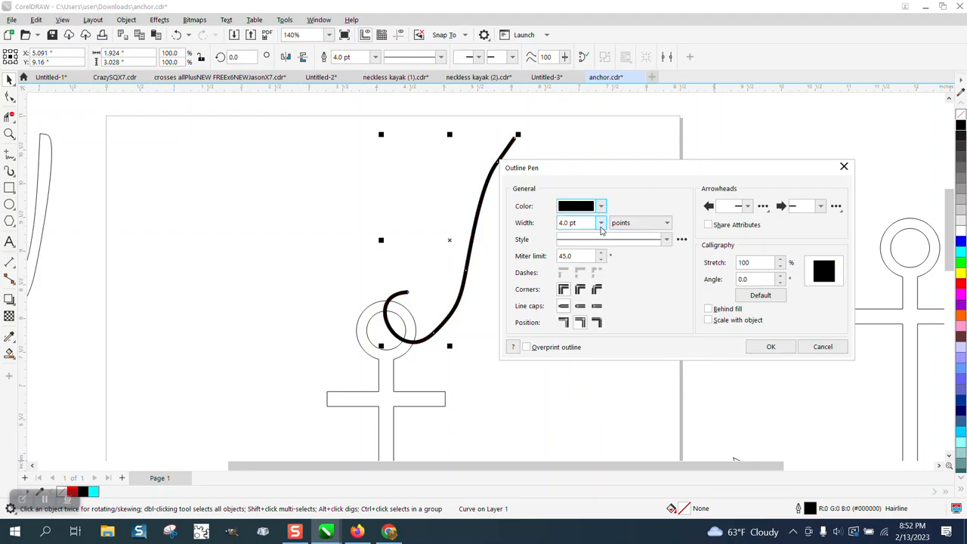
left_click(601, 222)
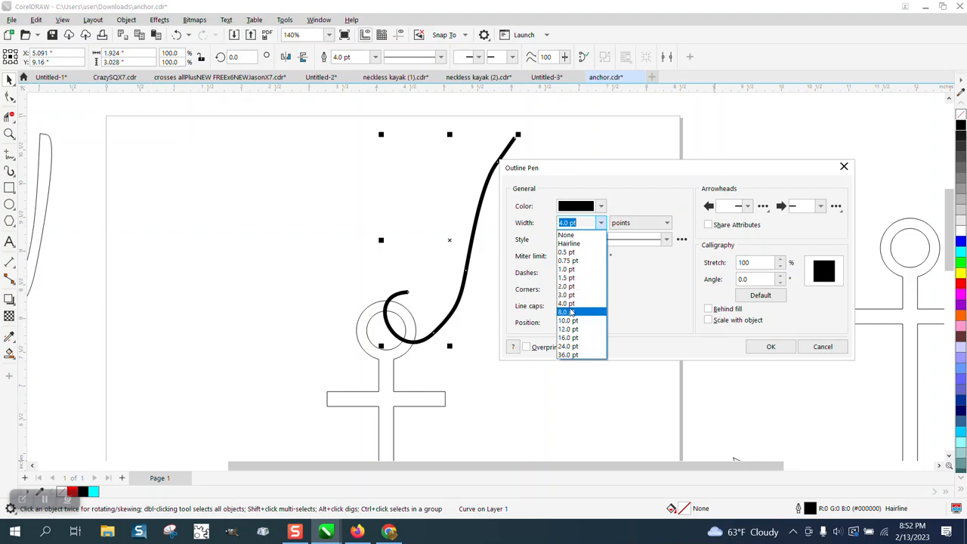
left_click(566, 311)
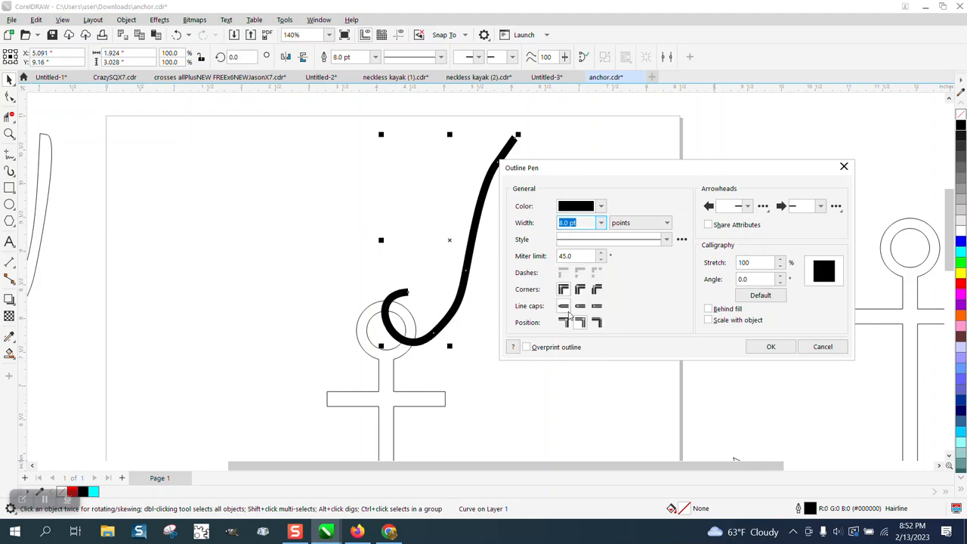
left_click(561, 305)
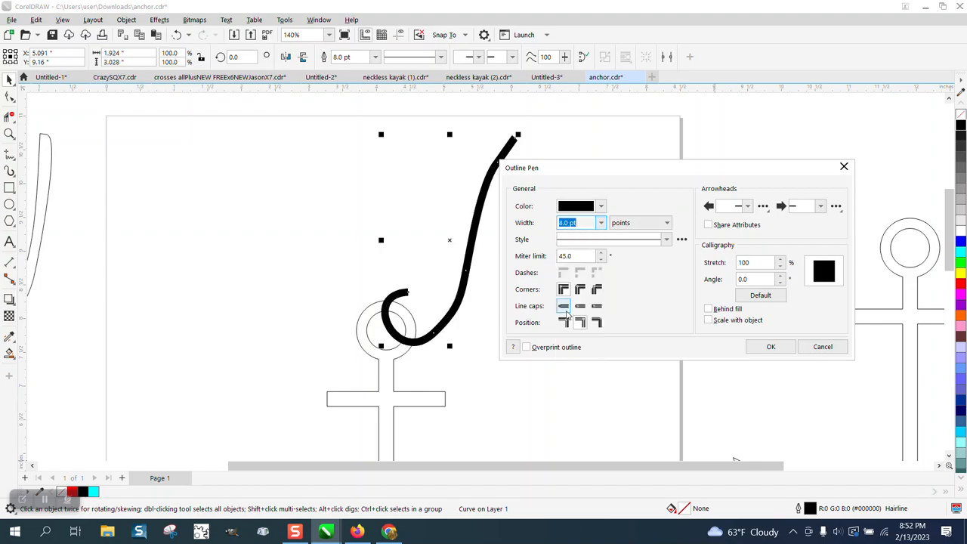
mouse_move(580, 305)
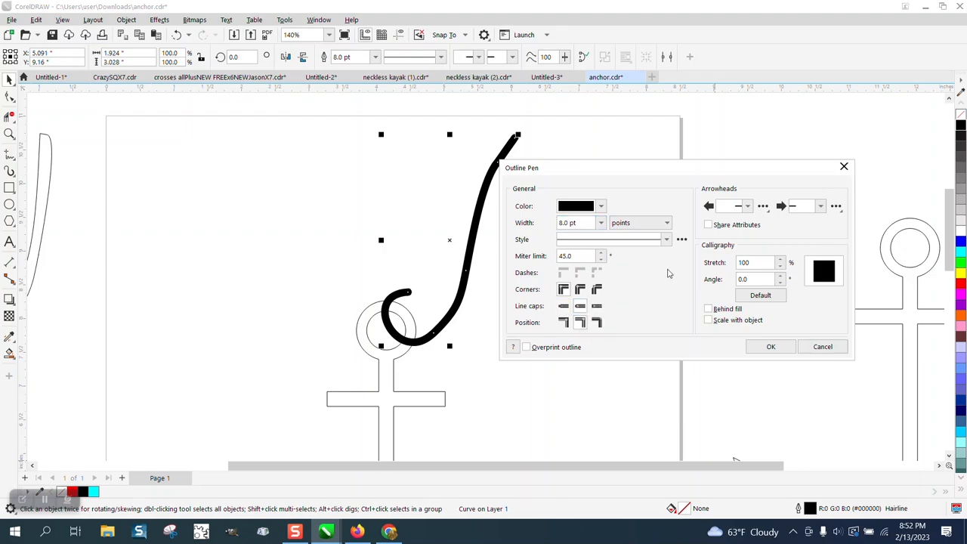
left_click(770, 346)
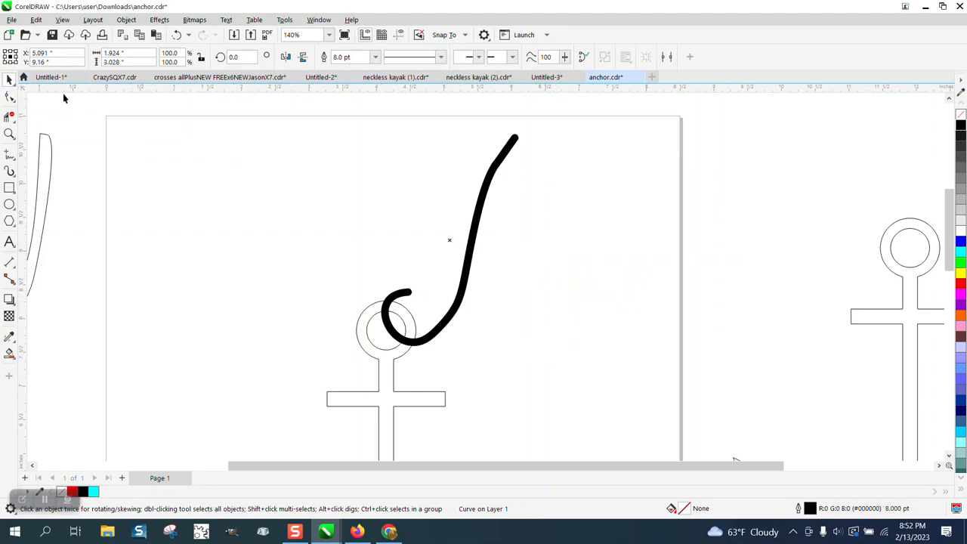
Step: Convert the thick rope stroke to an outlined object and trim its overlaps at the ring
left_click(127, 18)
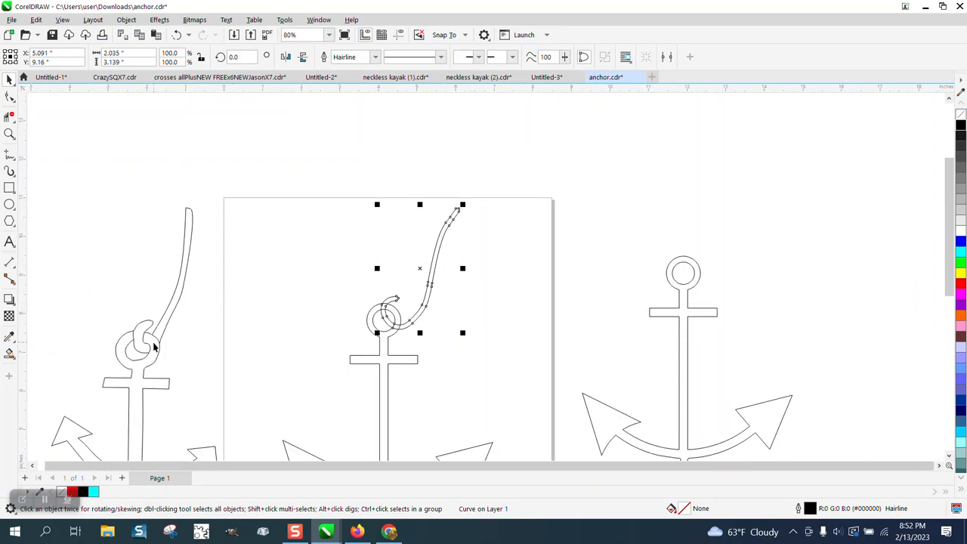
mouse_move(145, 347)
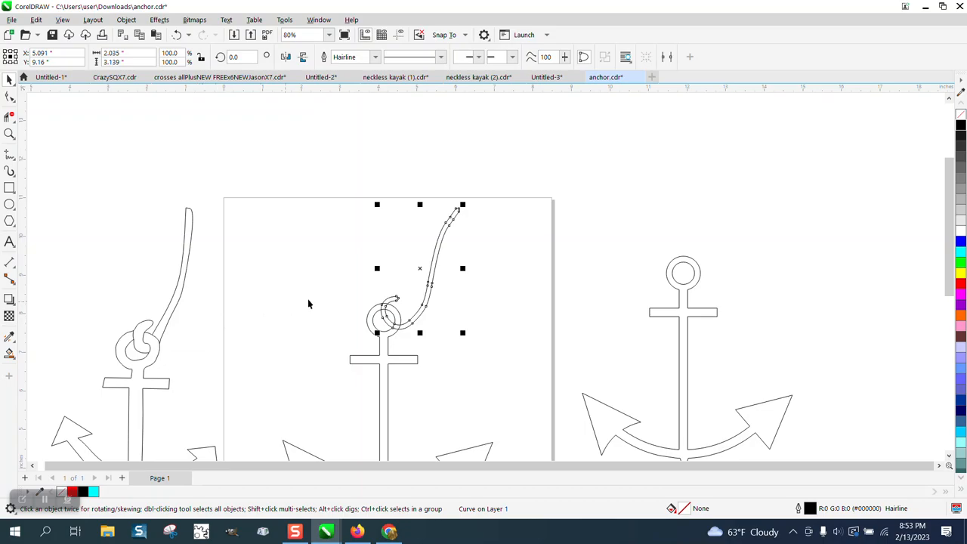
left_click(9, 133)
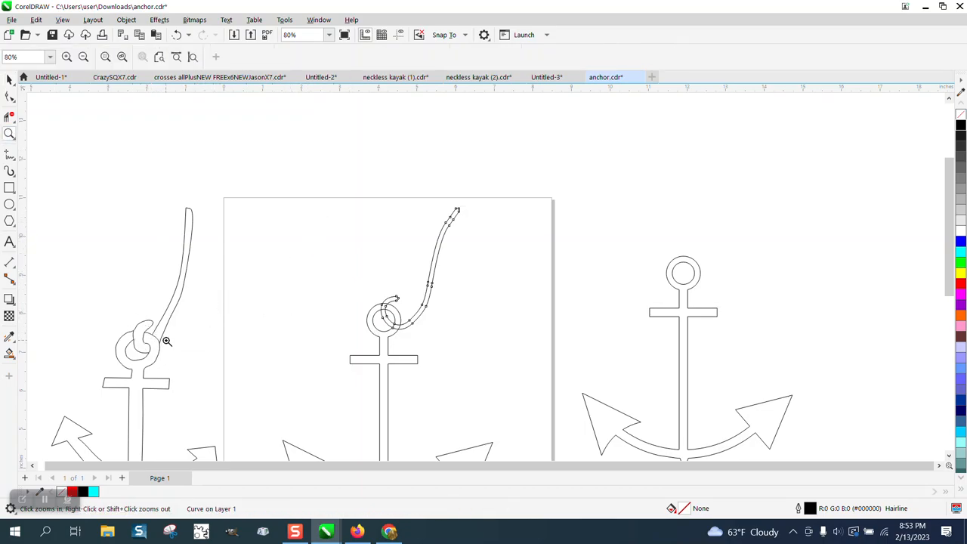
mouse_move(160, 356)
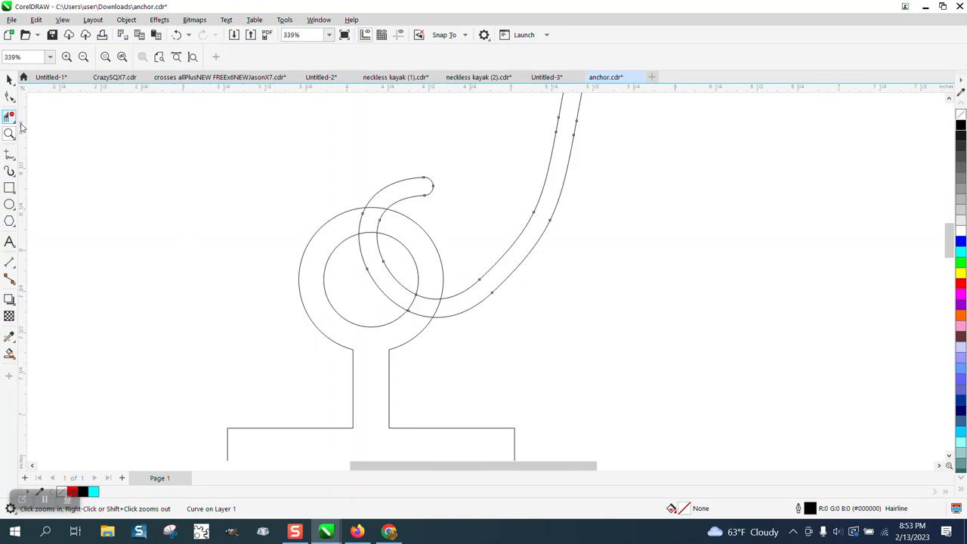
left_click(9, 115)
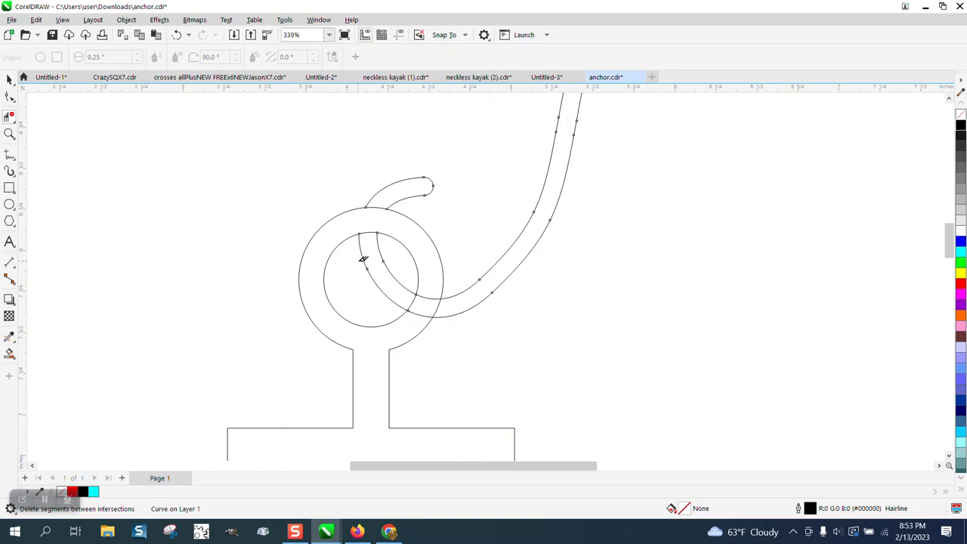
mouse_move(429, 284)
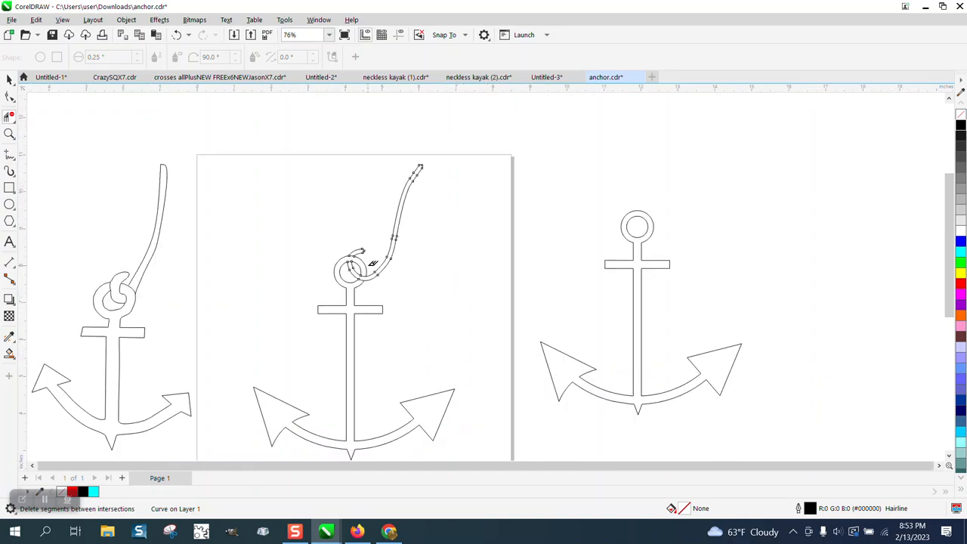
mouse_move(103, 211)
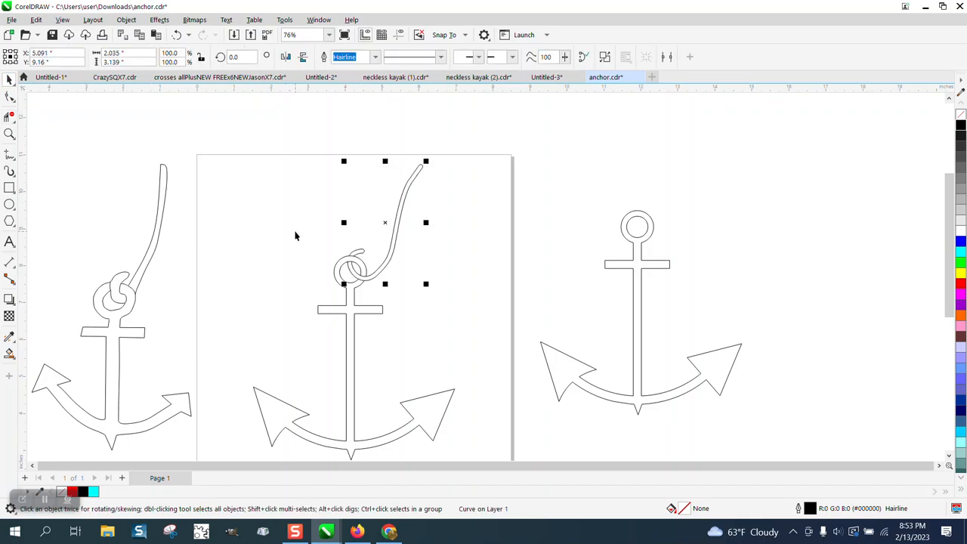
mouse_move(224, 245)
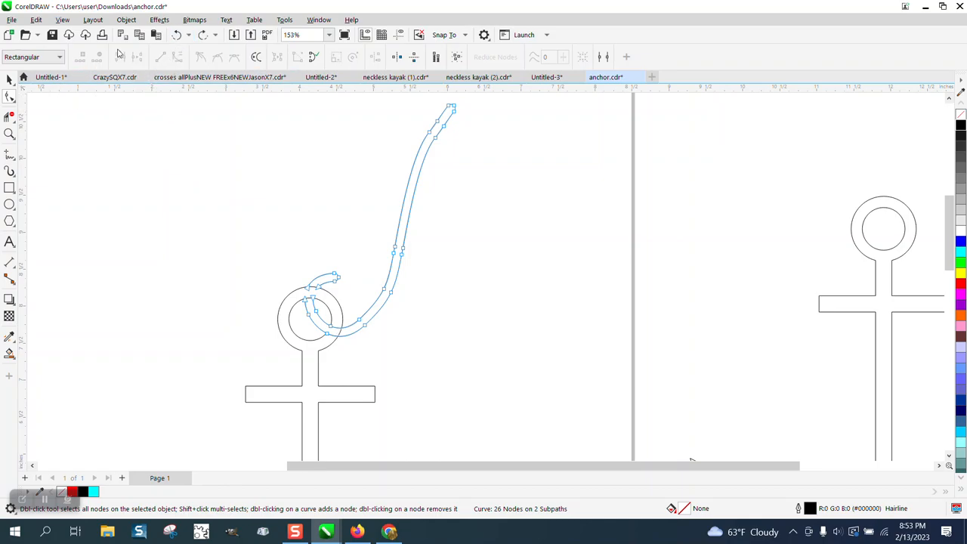
Step: Remove the outlined rope hook from the middle anchor
left_click(178, 35)
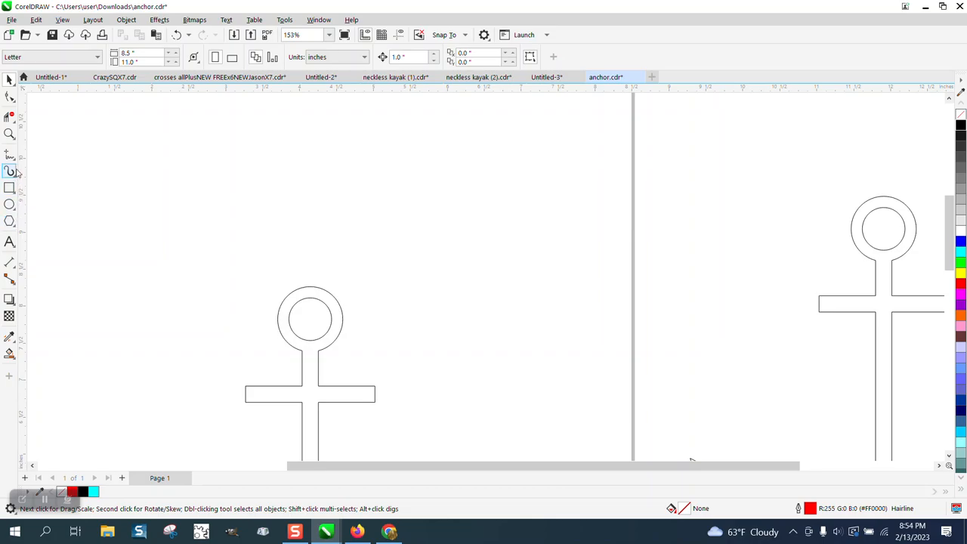
Step: Draw a freehand hook curve up from the ring centre and reshape a node
left_click(9, 171)
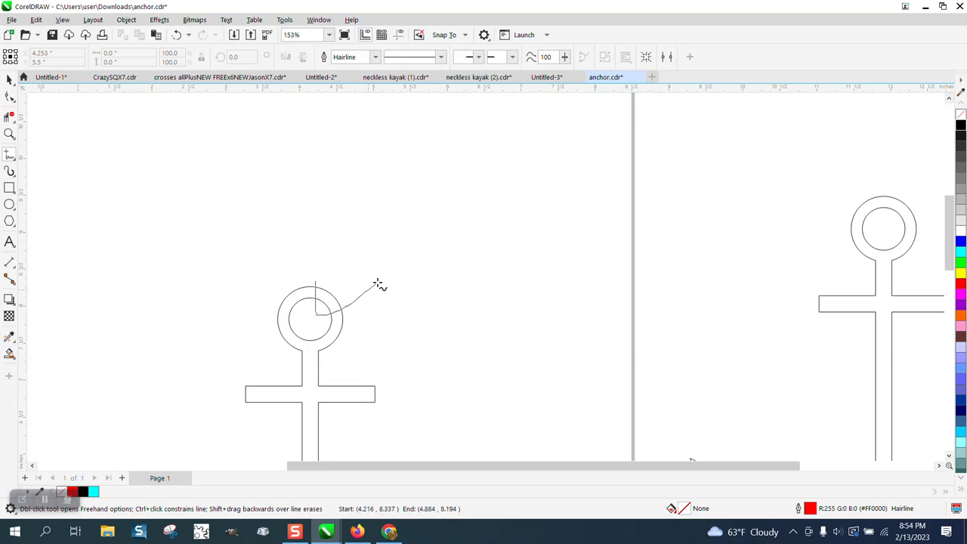
left_click_drag(339, 309, 507, 143)
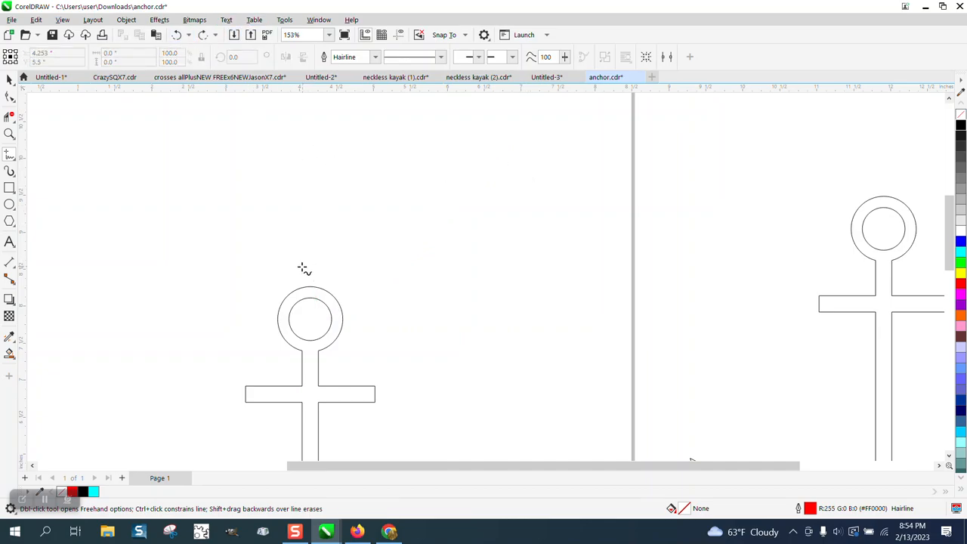
left_click_drag(305, 269, 385, 136)
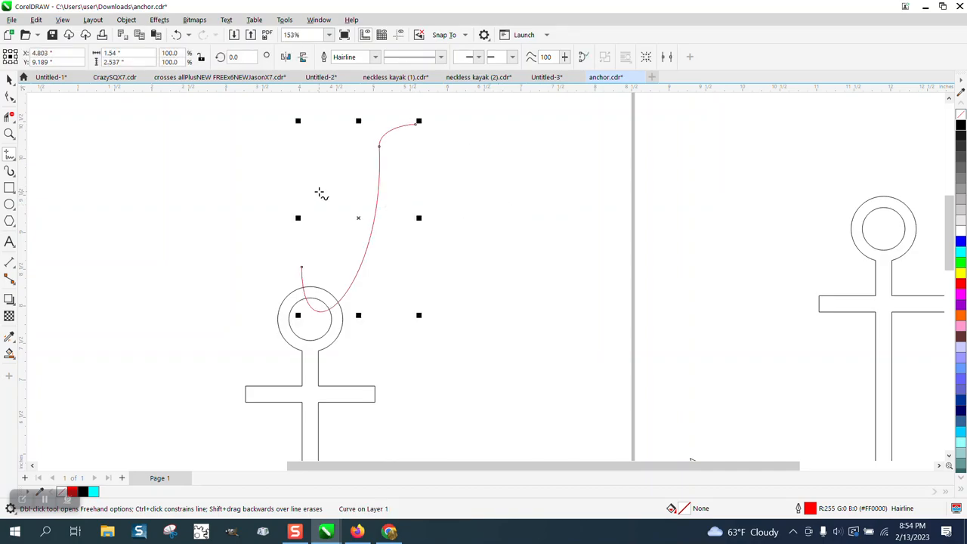
mouse_move(10, 132)
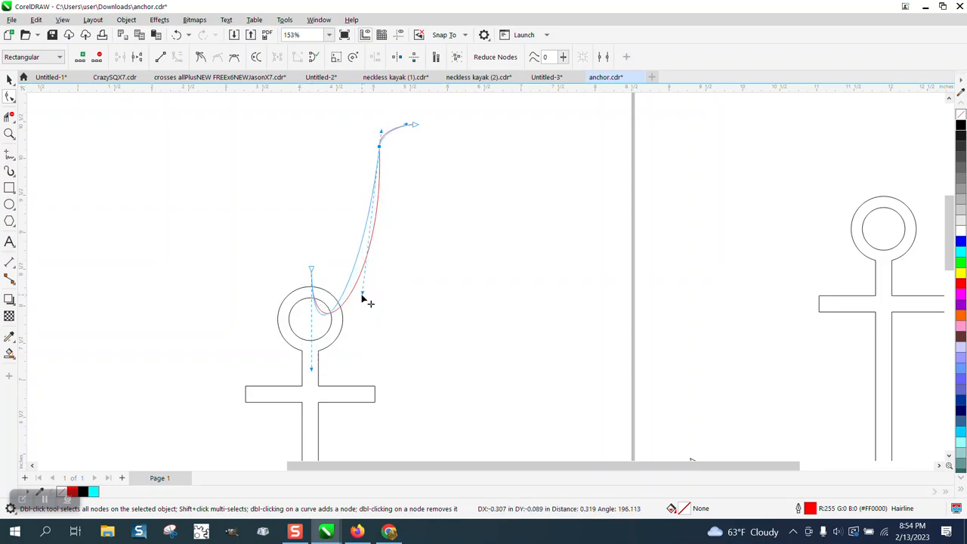
left_click_drag(362, 296, 320, 316)
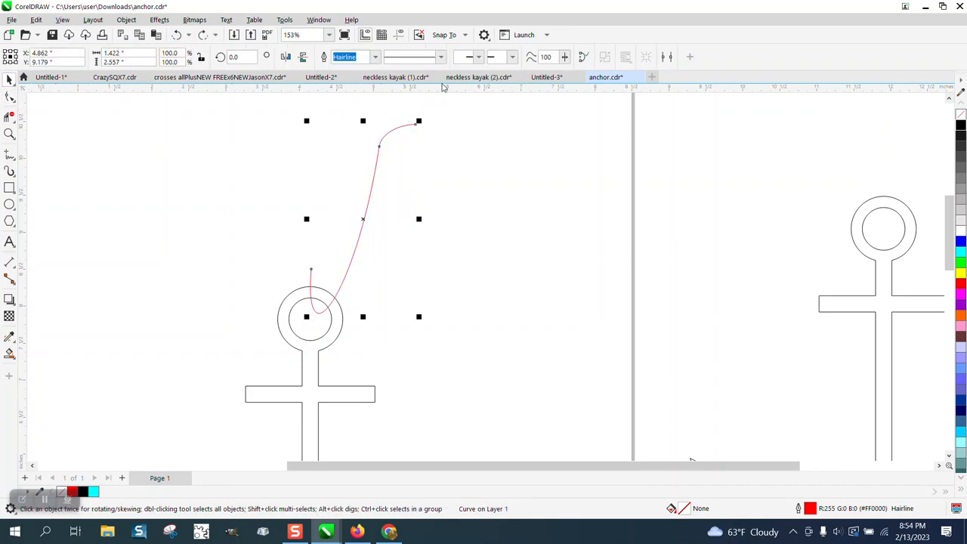
Step: Set the hook stroke's outline width to 7.0 pt, trying and reverting a conversion to object
left_click(375, 57)
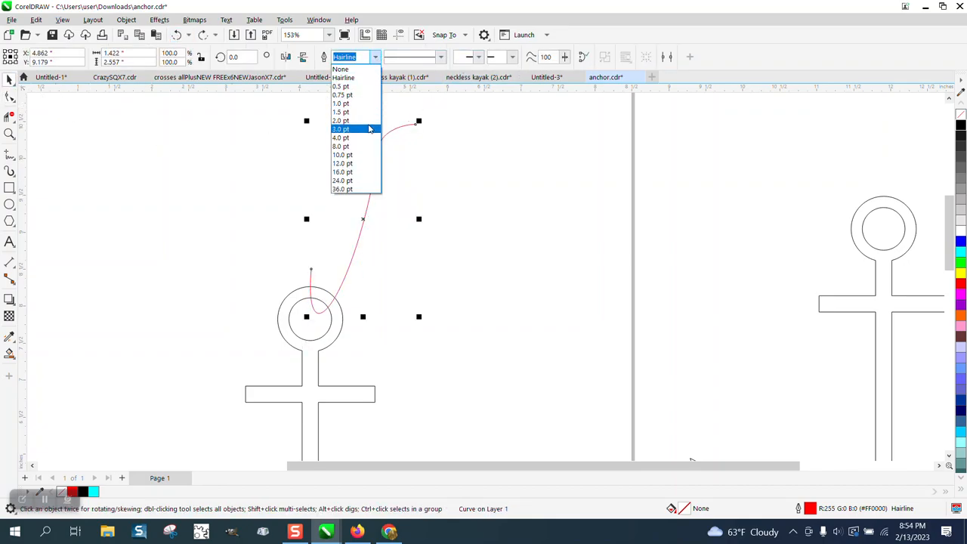
left_click(342, 145)
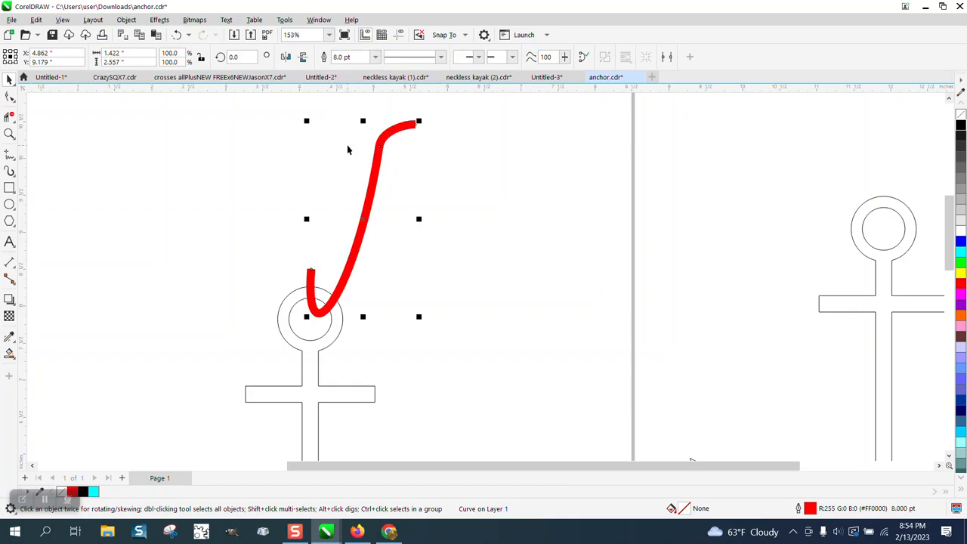
left_click(376, 58)
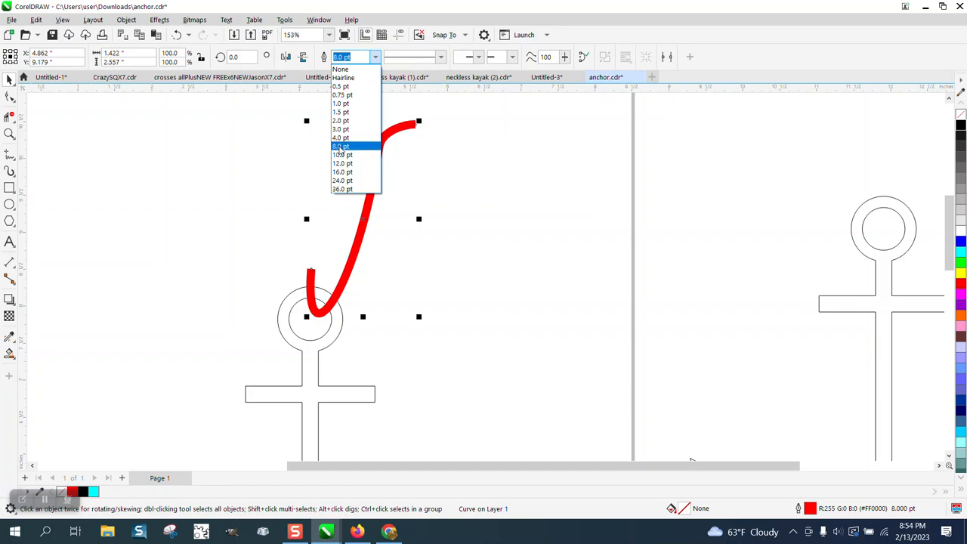
left_click(341, 145)
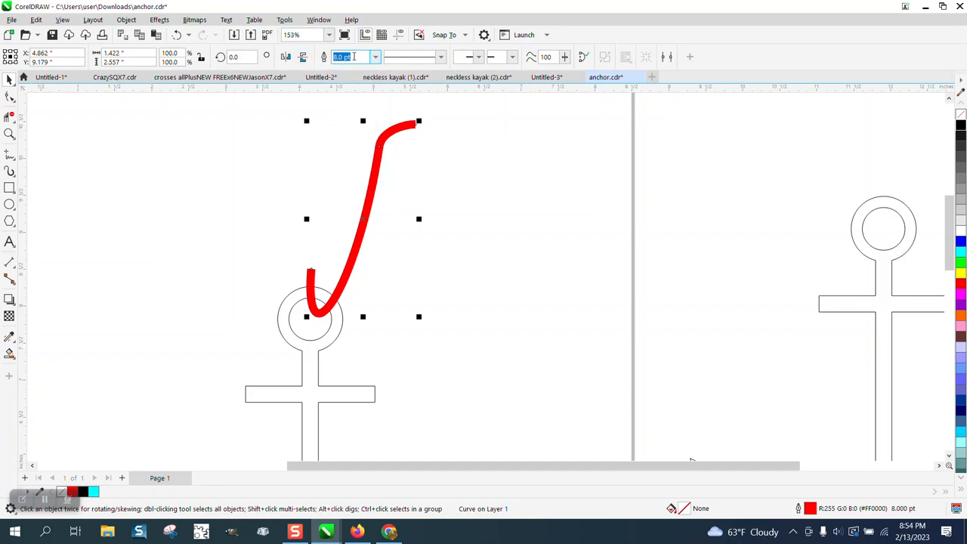
type("7.0 pt")
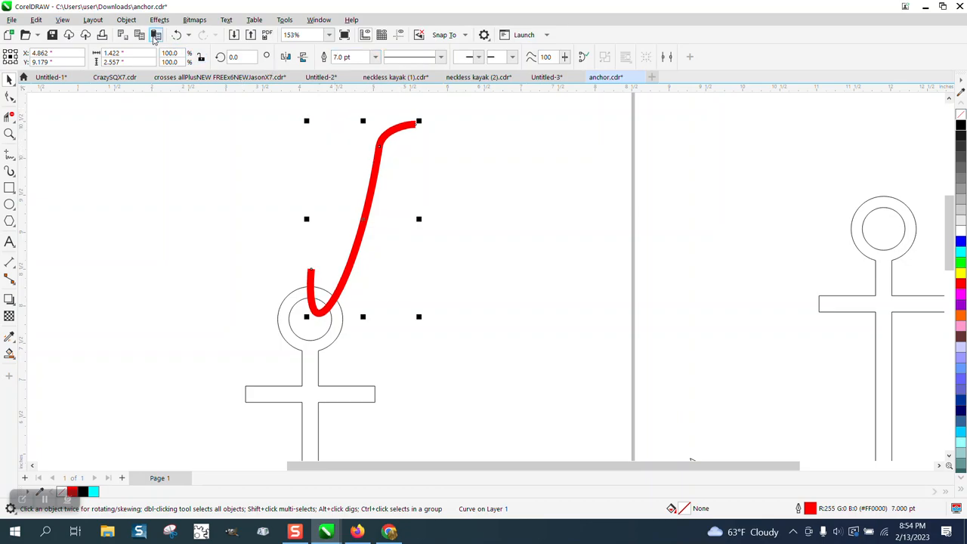
left_click(127, 18)
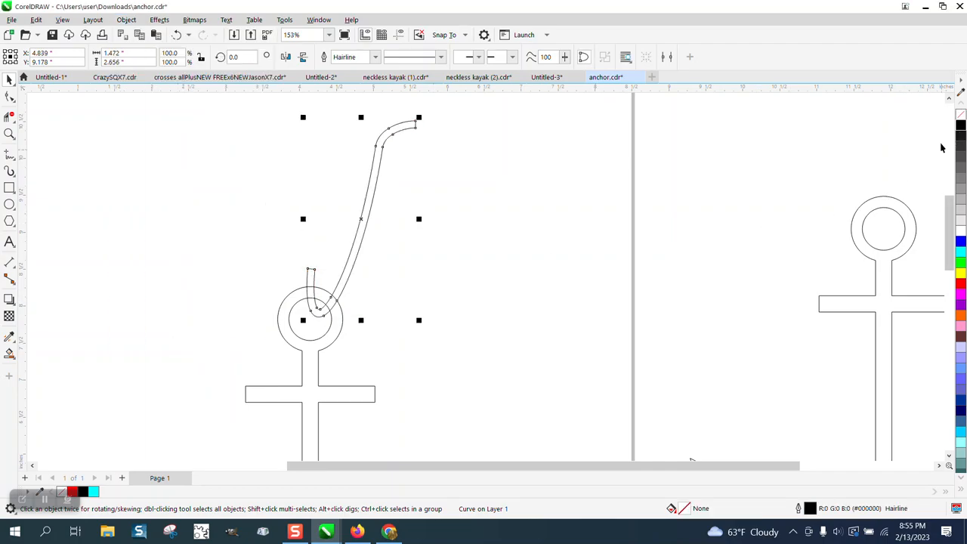
left_click(178, 35)
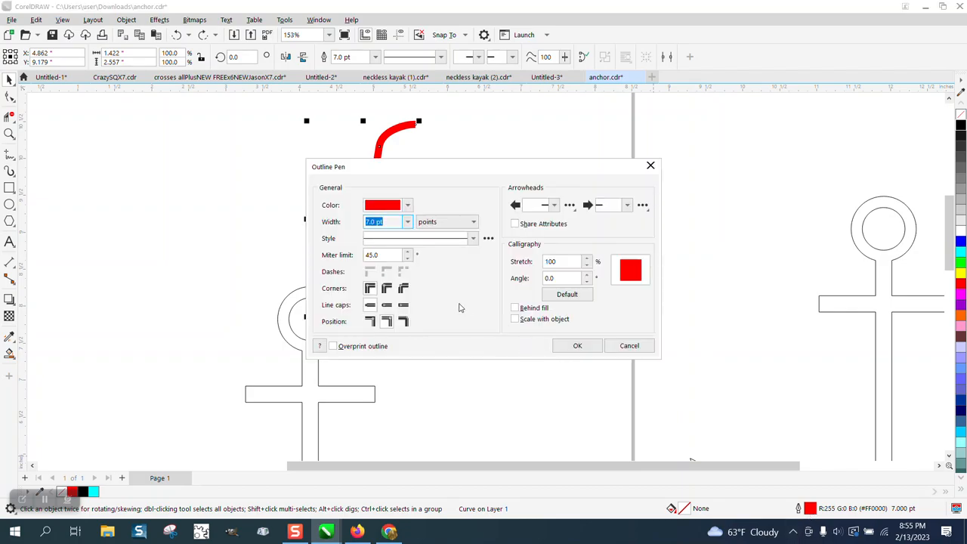
Step: Convert the thick hook stroke to an outlined object and set its stacking order through the ring
left_click(577, 344)
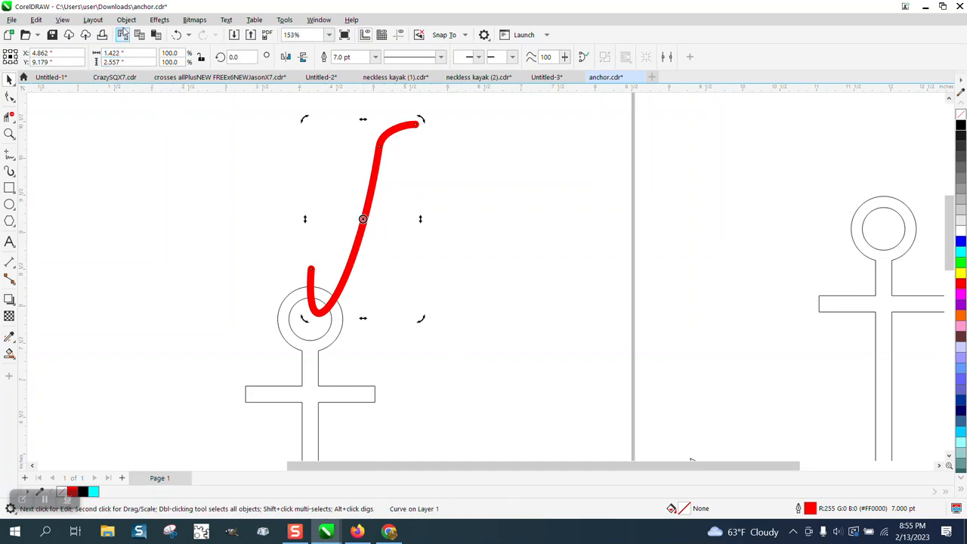
left_click(127, 19)
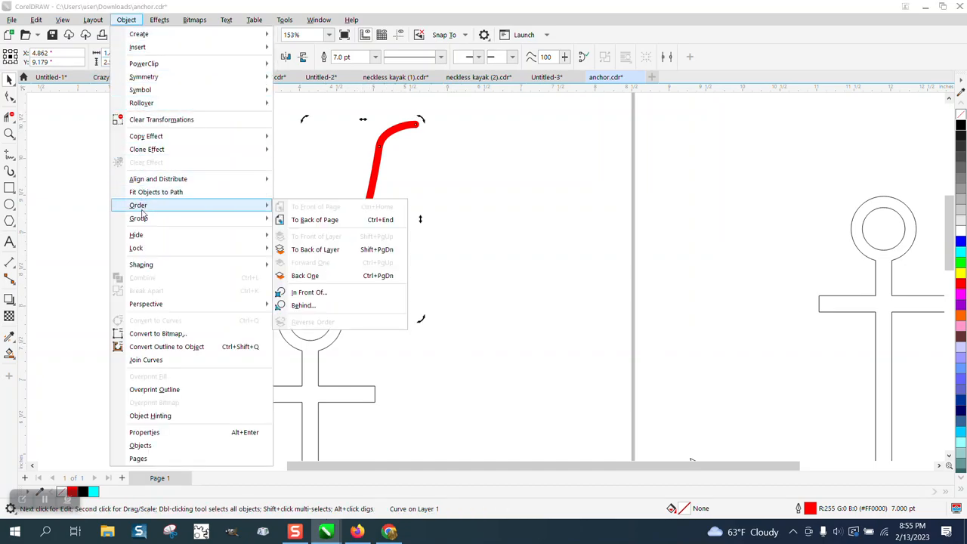
left_click(314, 219)
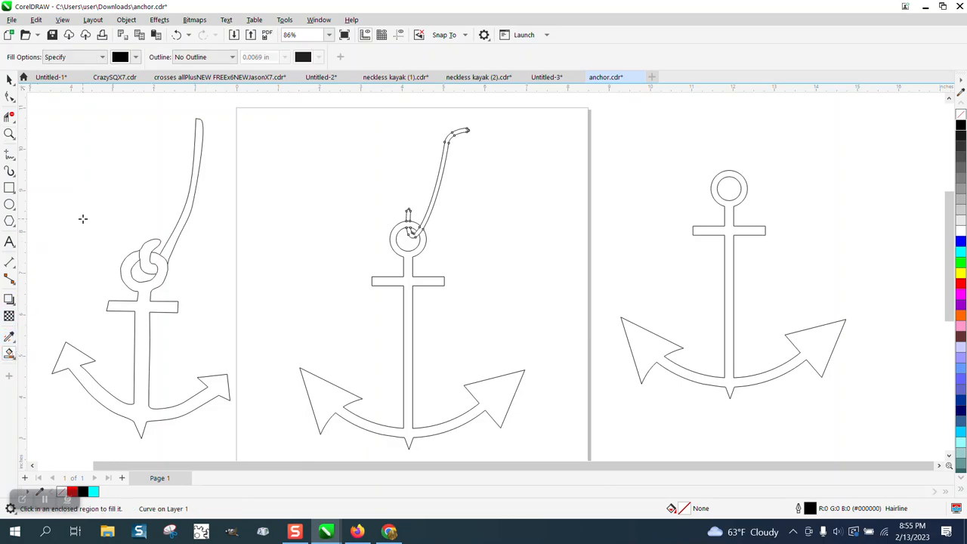
mouse_move(411, 305)
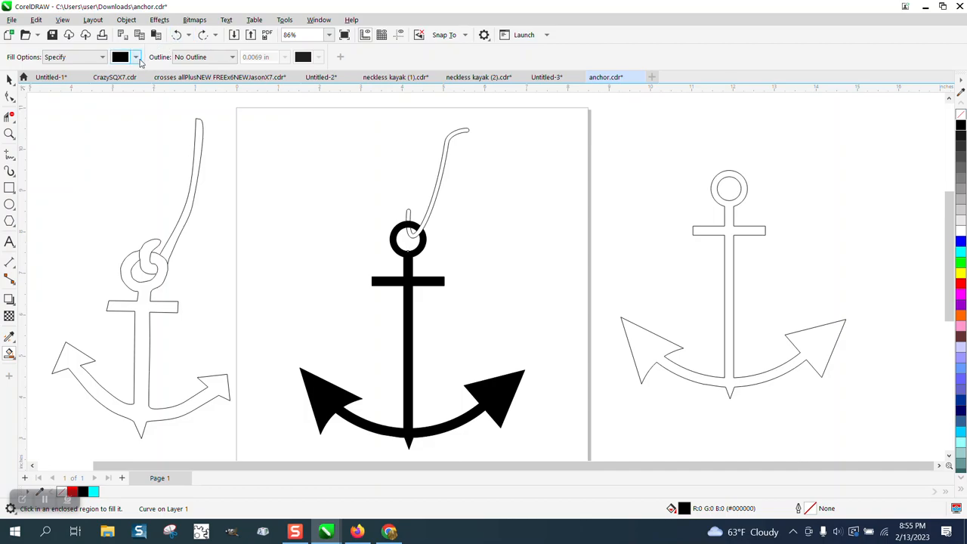
Step: Choose black from the fill colour choices for the selected middle anchor
left_click(136, 58)
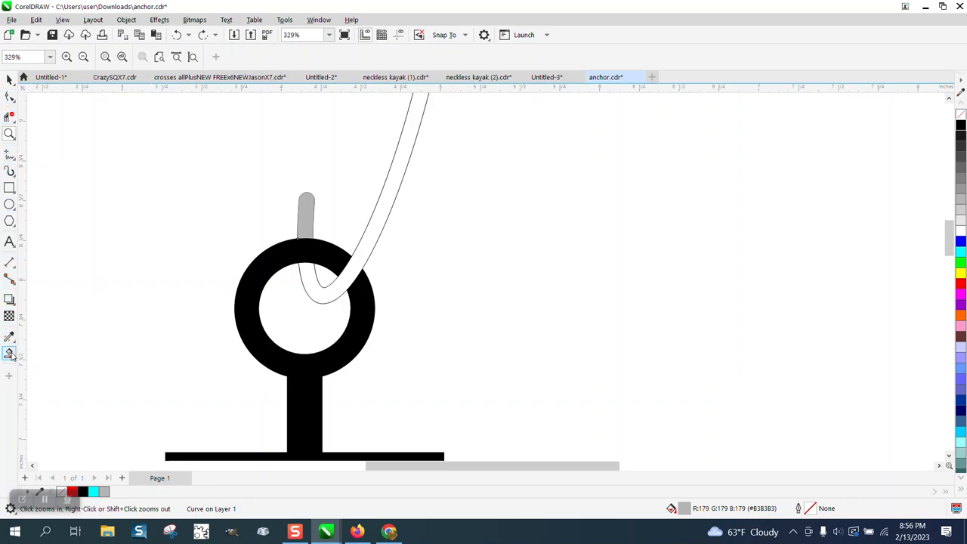
Step: Select the rope hook beside the ring and fill it solid grey
left_click(9, 353)
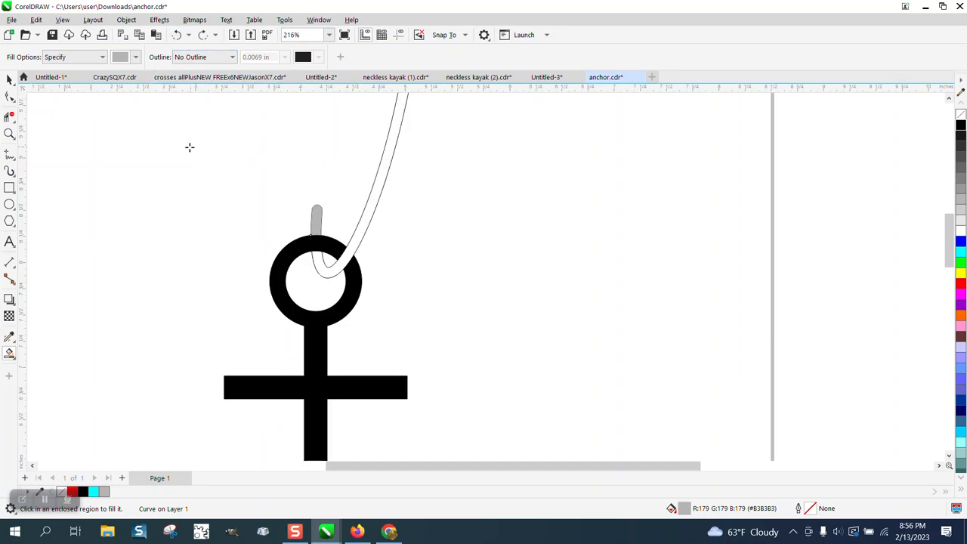
left_click(52, 75)
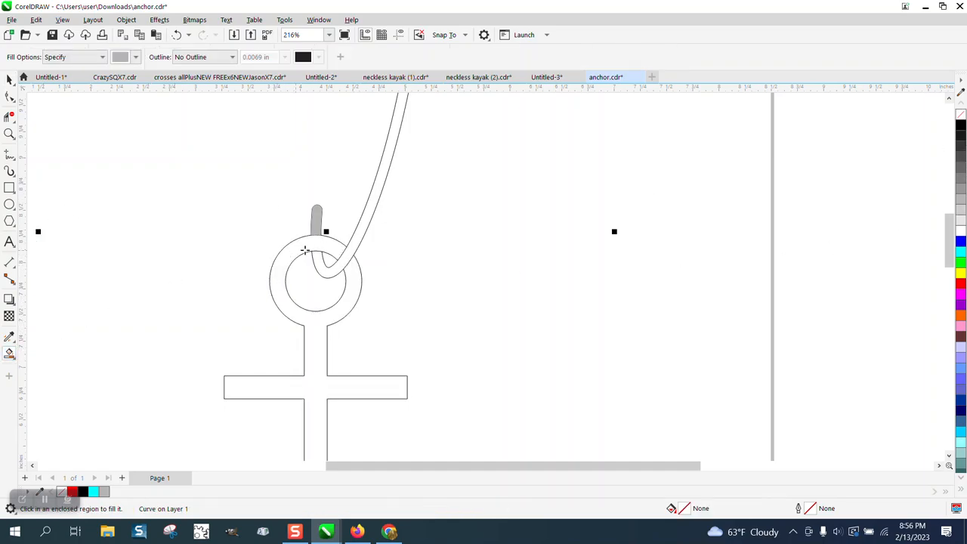
left_click(329, 249)
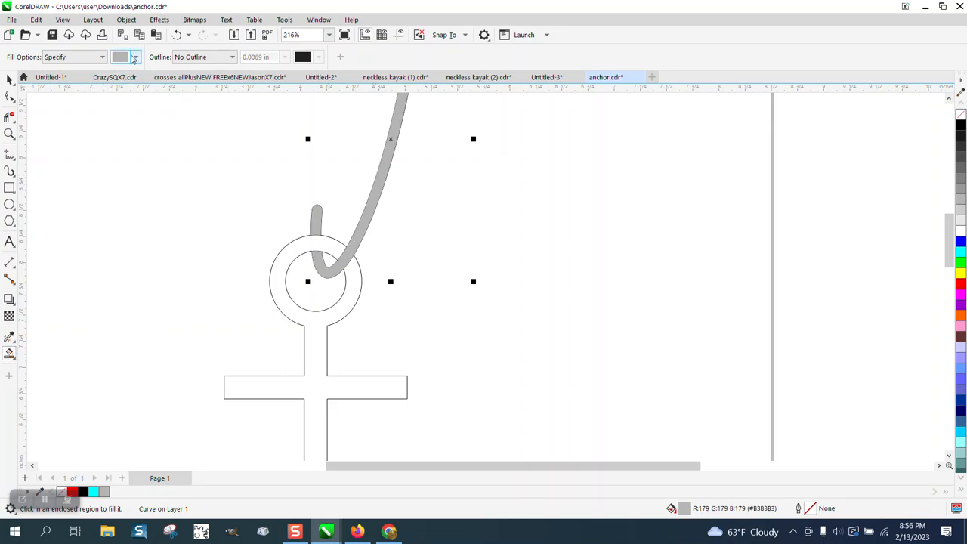
left_click(134, 58)
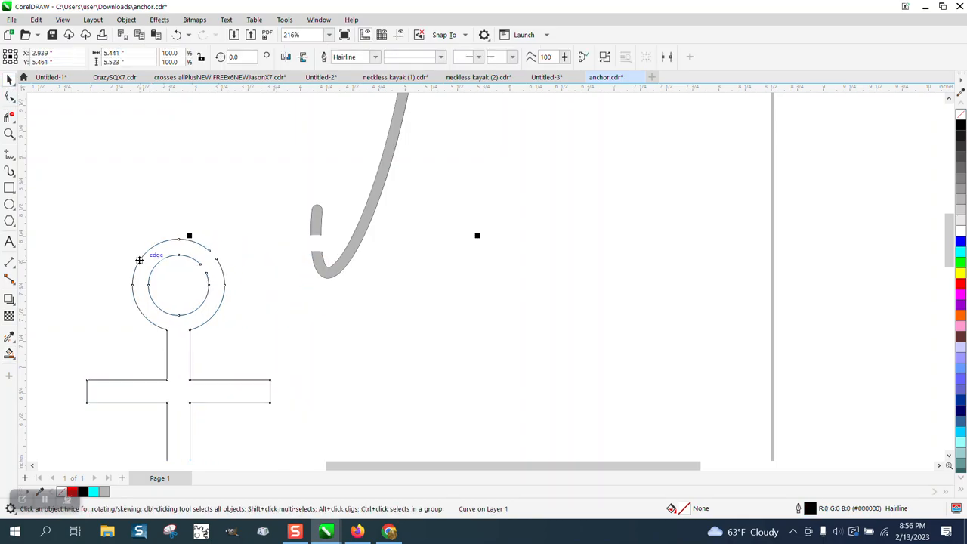
mouse_move(160, 212)
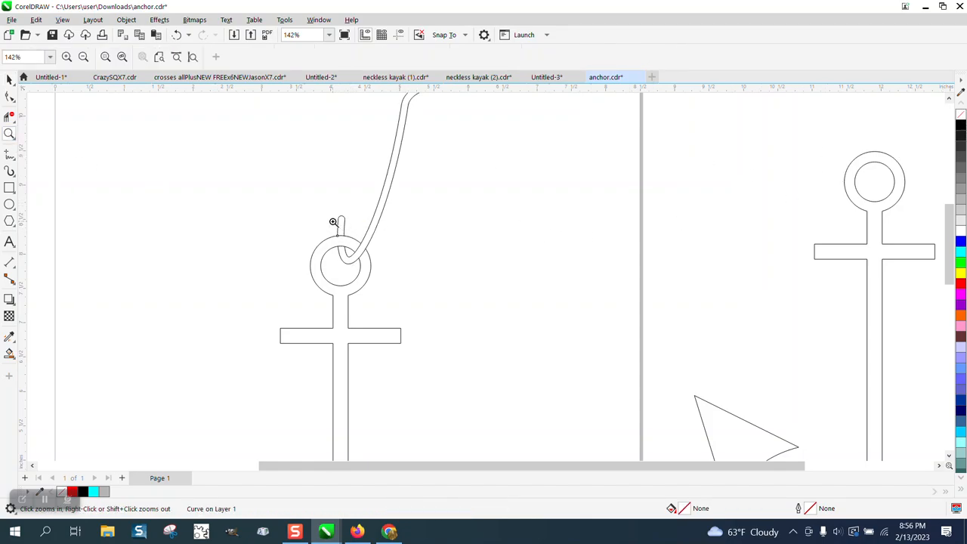
Step: Zoom on the ring and select the rope hook outline to split it at the crossing
left_click(332, 220)
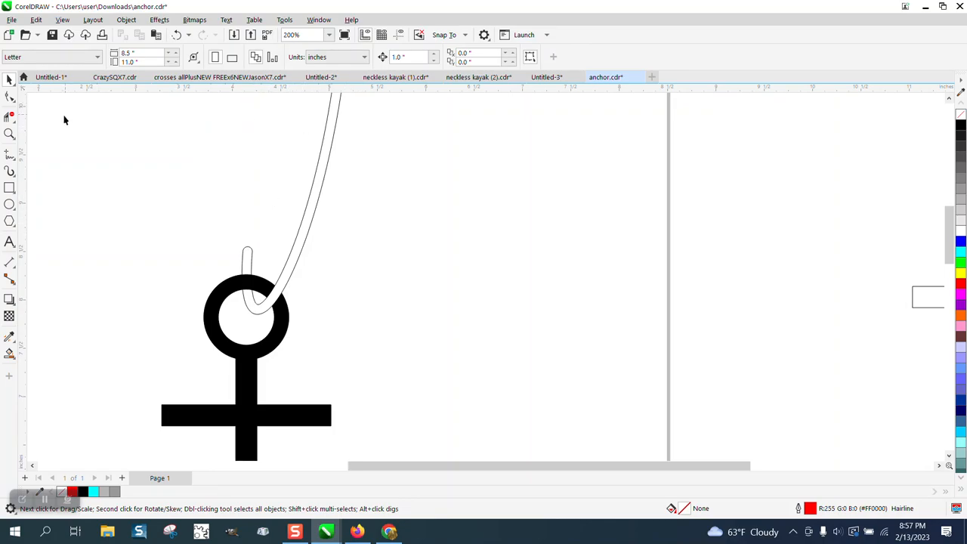
left_click(218, 76)
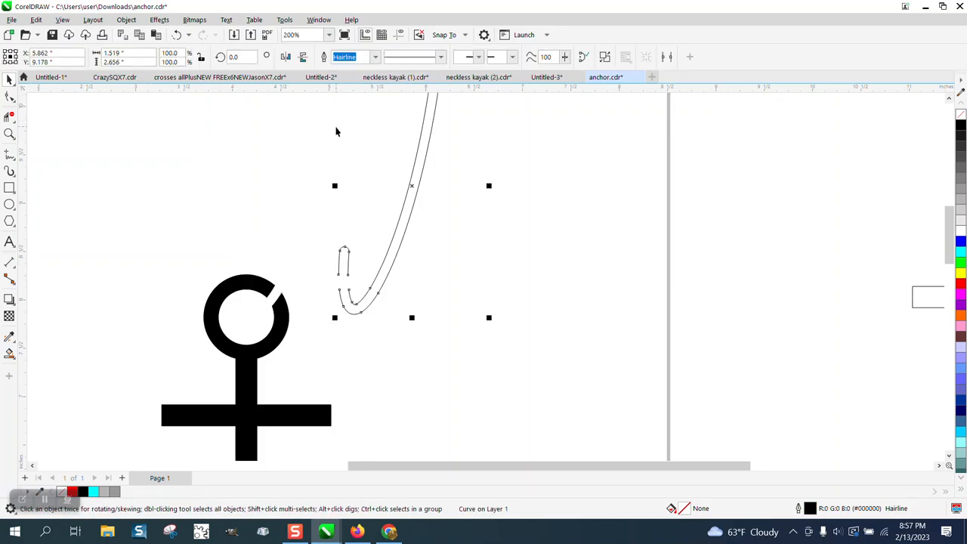
mouse_move(347, 145)
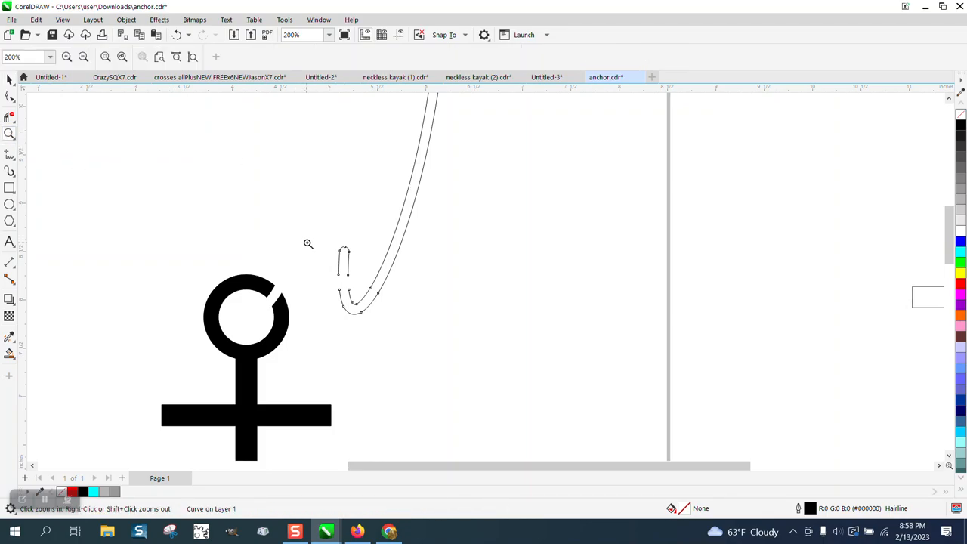
Step: Reshape the cut end of the hook piece where it meets the ring
left_click(308, 243)
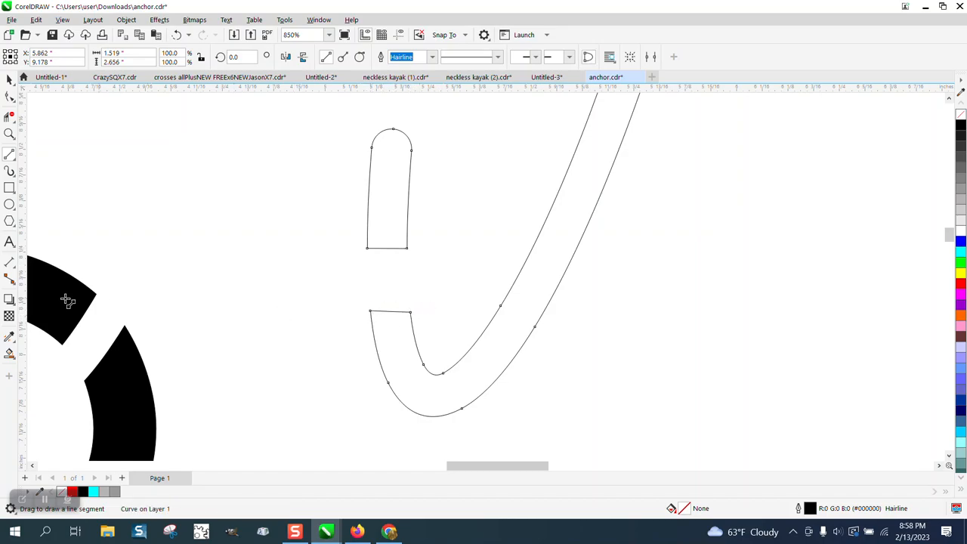
left_click(390, 189)
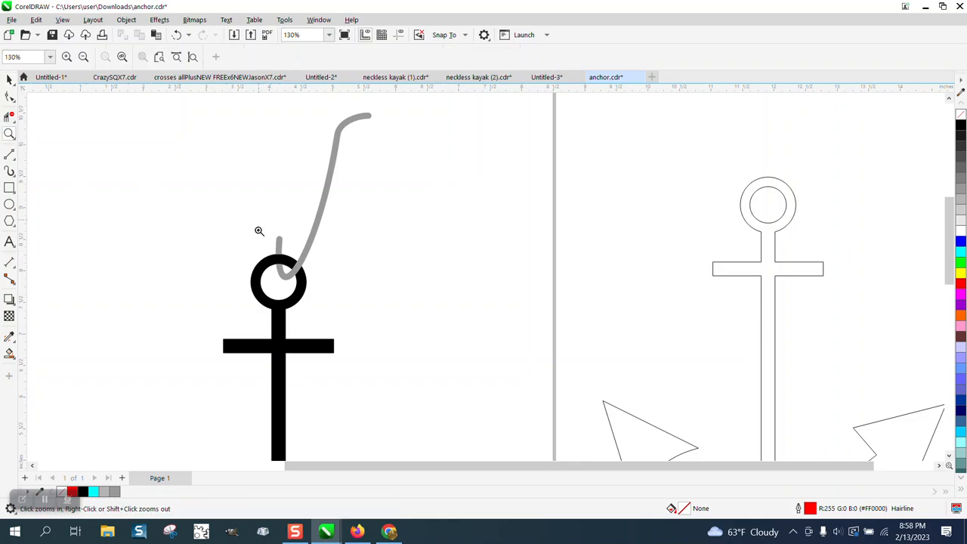
Step: Move a node of the grey hook piece against the ring, then zoom out to review
left_click(260, 230)
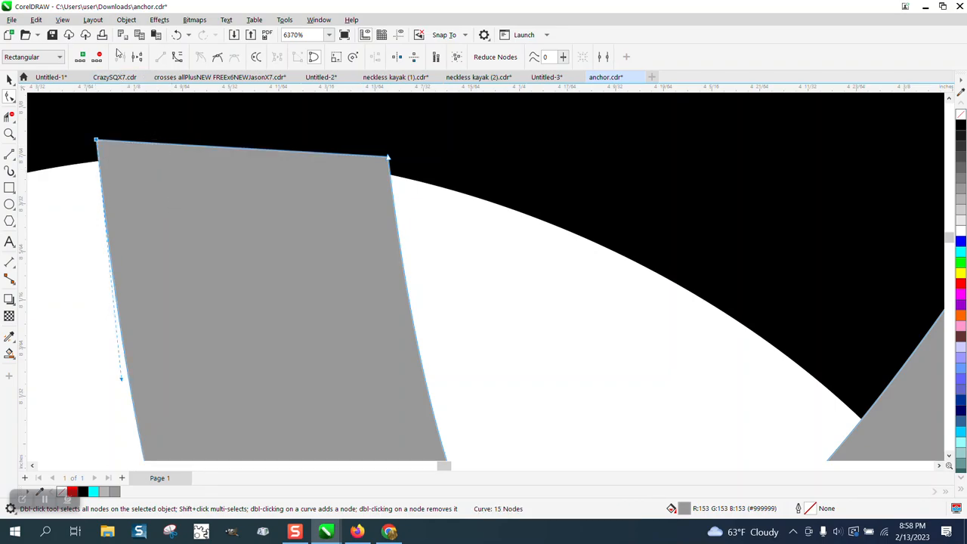
left_click(126, 19)
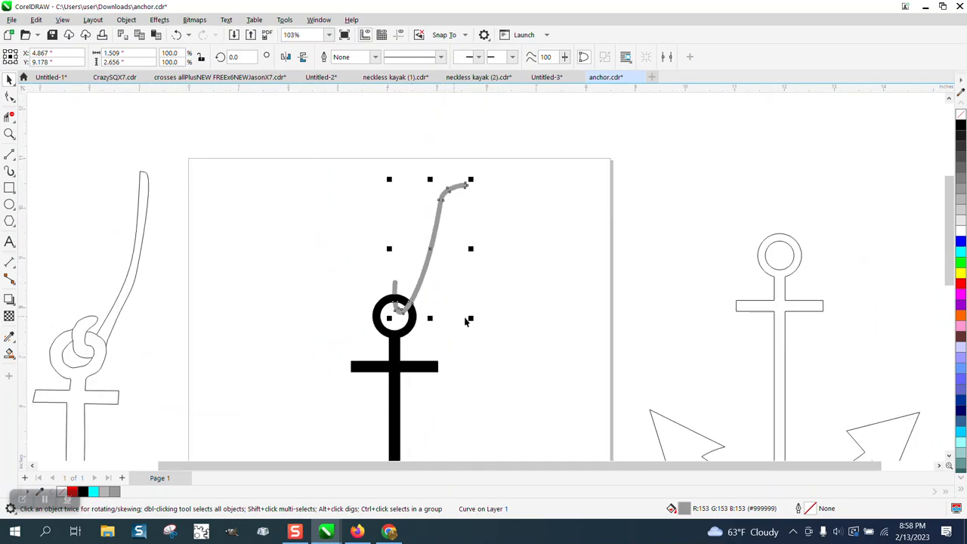
scroll("down", 3)
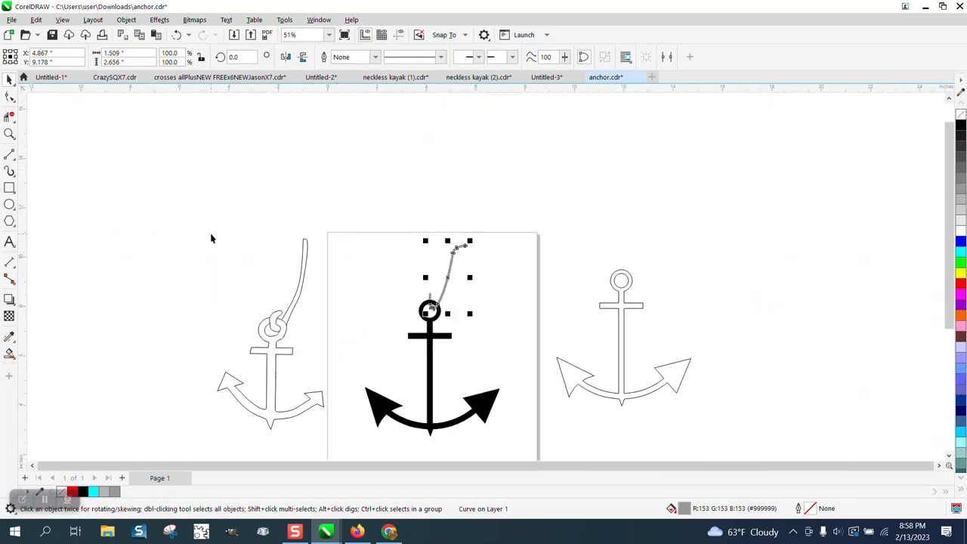